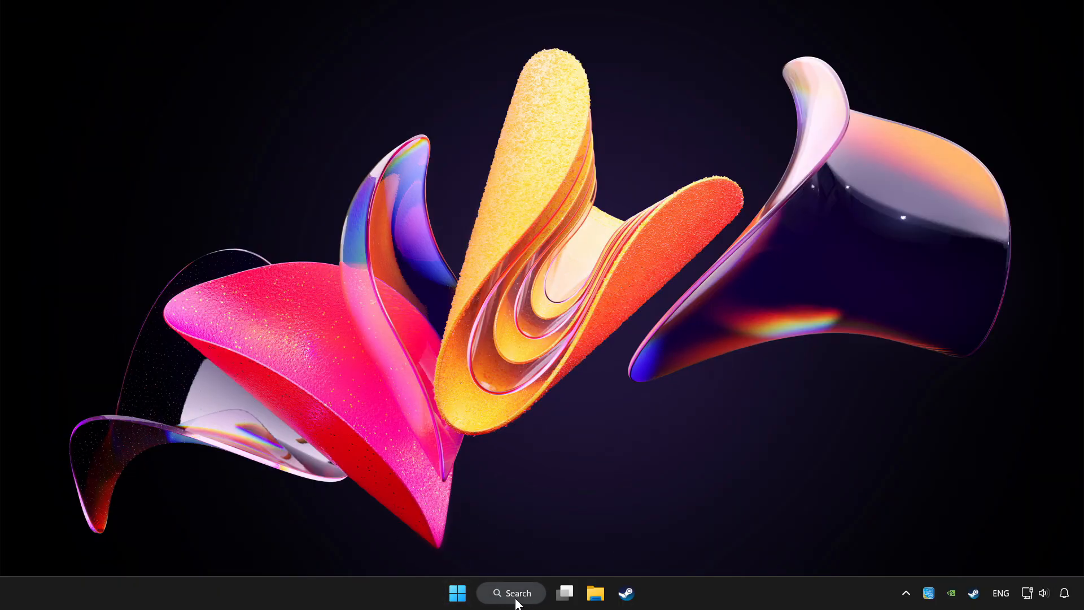
- Search Windows for "device manager" so Device Manager appears as best match
{"action": "left_click", "coordinate": [510, 592]}
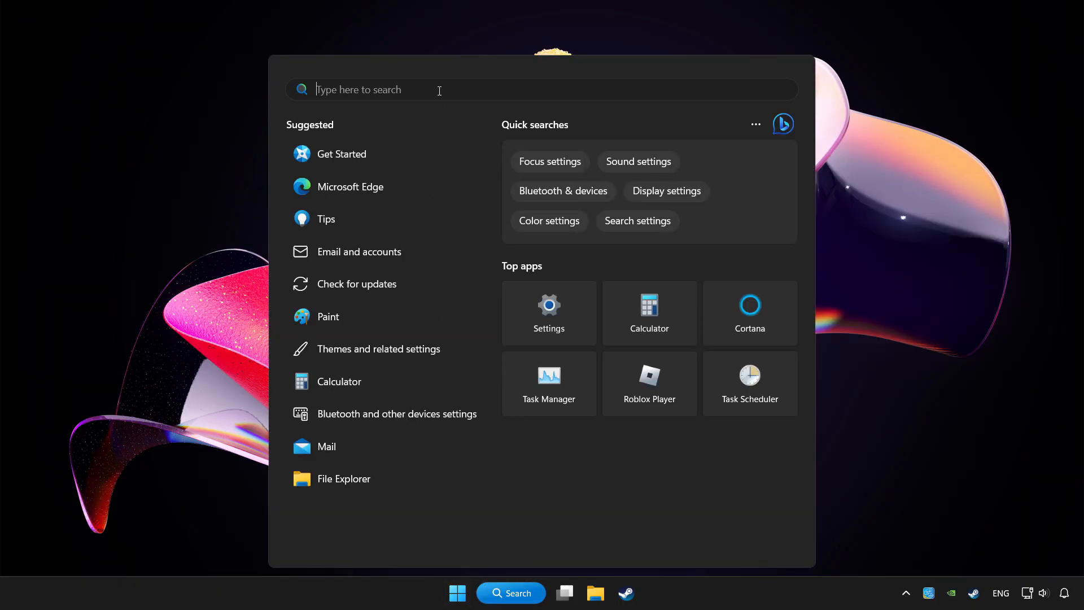
{"action": "type", "text": "device managh"}
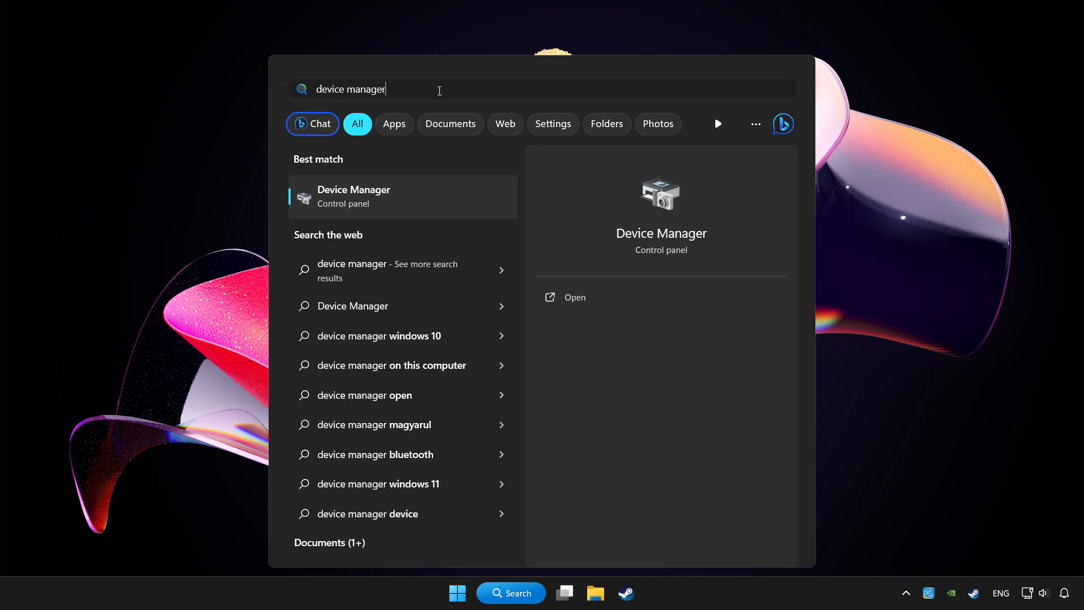
{"action": "mouse_move", "coordinate": [450, 201]}
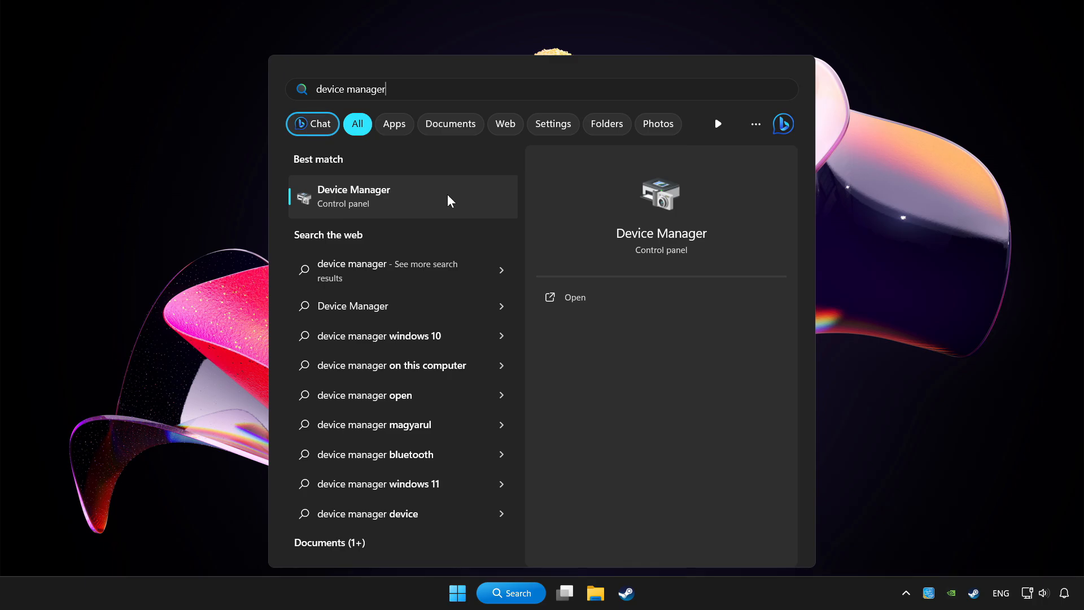
- Launch Device Manager and expand the Xbox 360 Peripherals category
{"action": "left_click", "coordinate": [370, 197]}
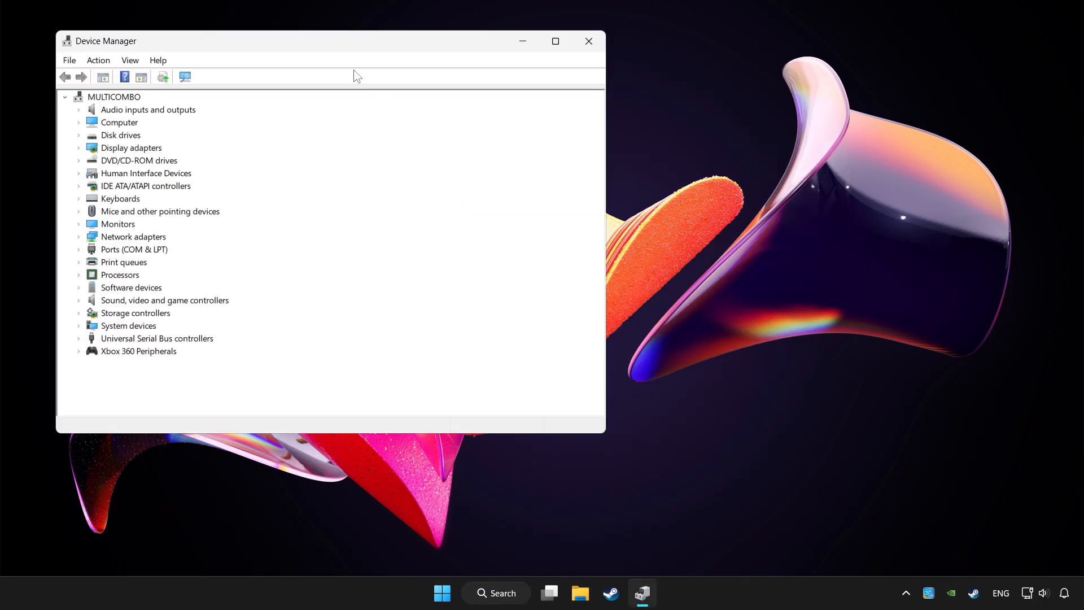
{"action": "left_click_drag", "start_coordinate": [328, 41], "coordinate": [518, 99]}
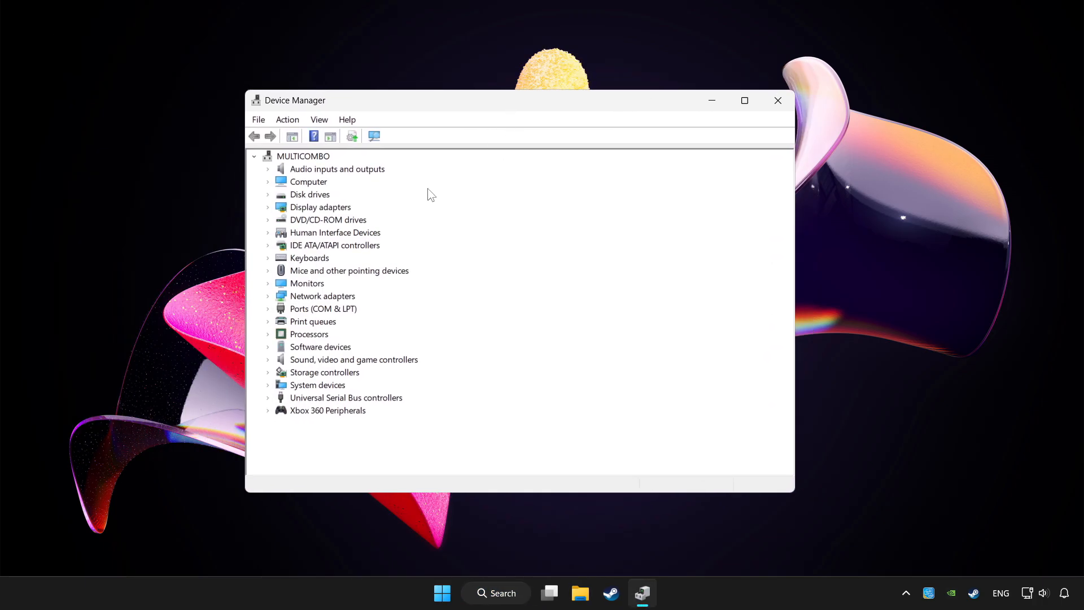
{"action": "mouse_move", "coordinate": [317, 420]}
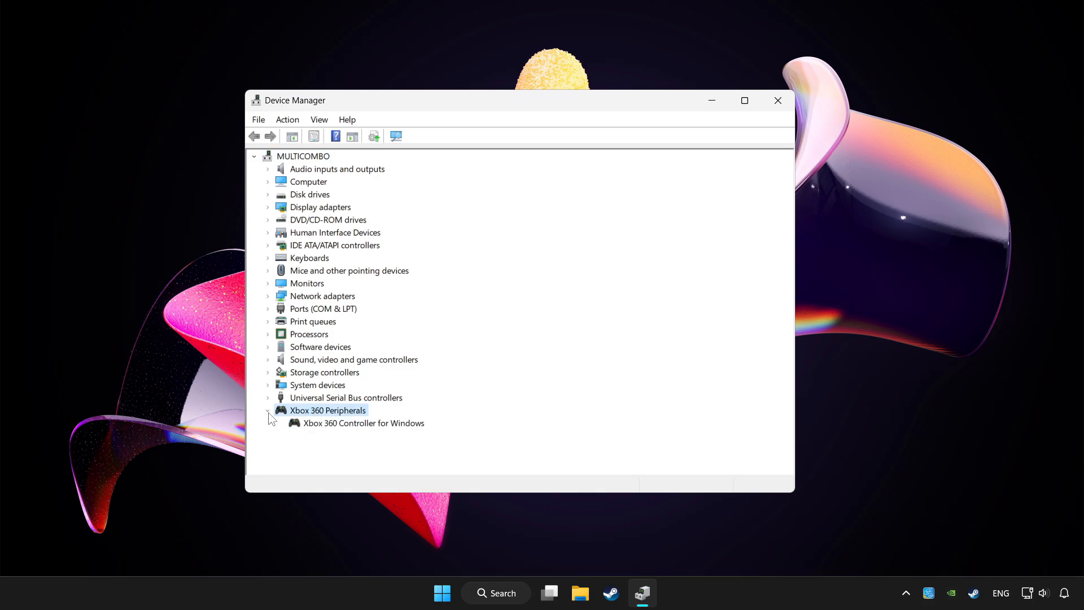
{"action": "left_click", "coordinate": [364, 422]}
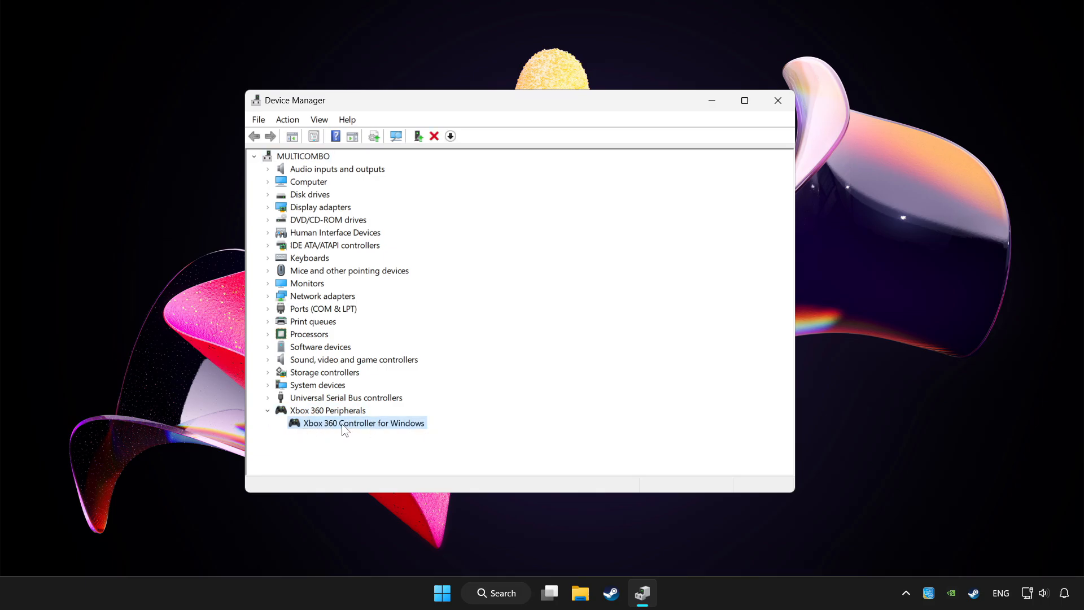
- Update the Xbox 360 Controller's driver via automatic search; best driver already installed
{"action": "right_click", "coordinate": [346, 422]}
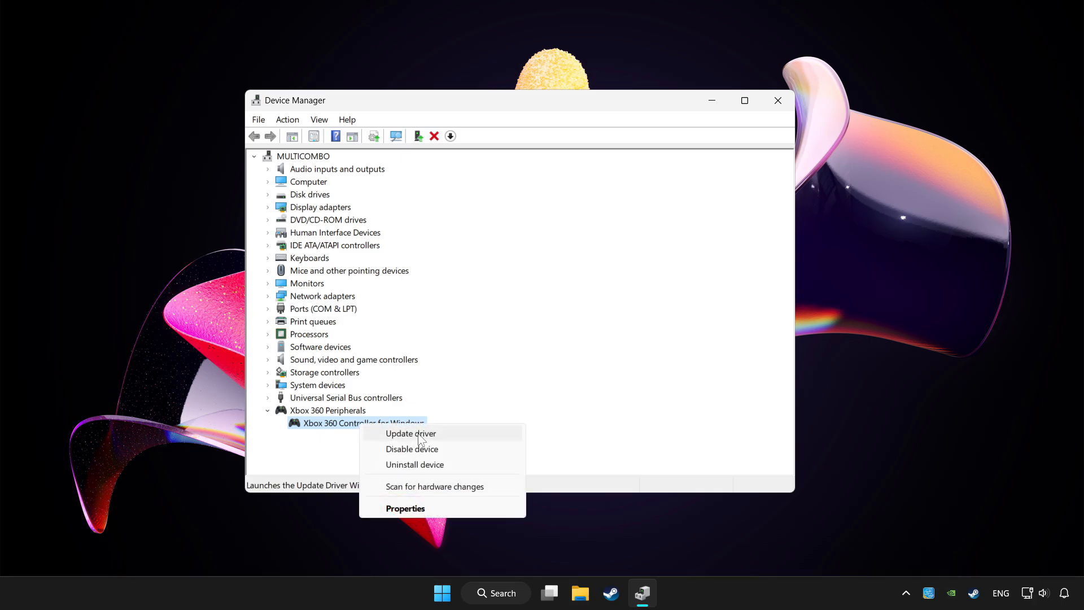
{"action": "left_click", "coordinate": [411, 434]}
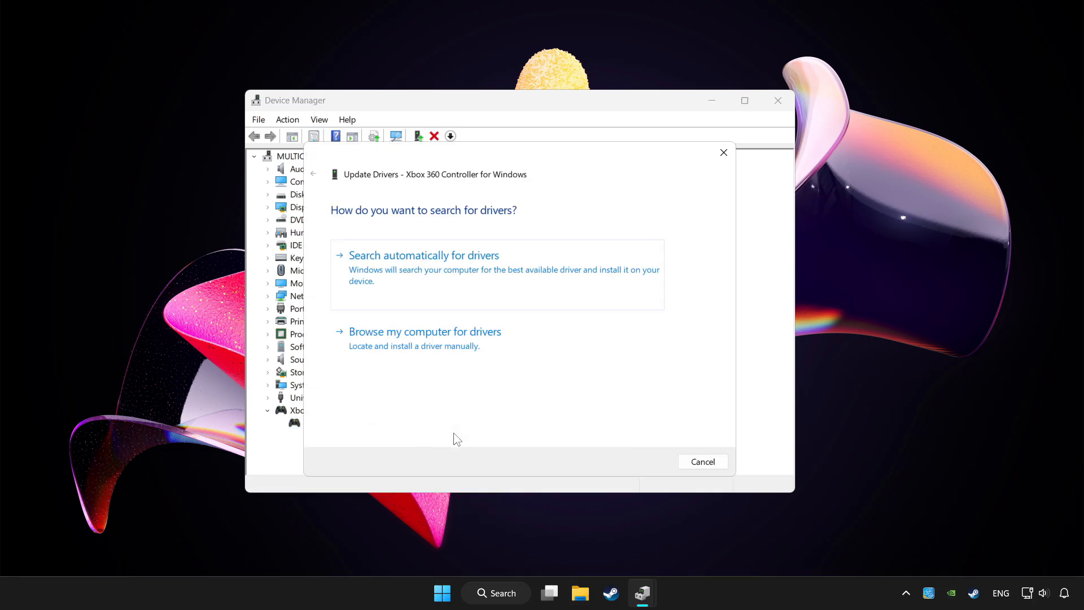
{"action": "mouse_move", "coordinate": [451, 264]}
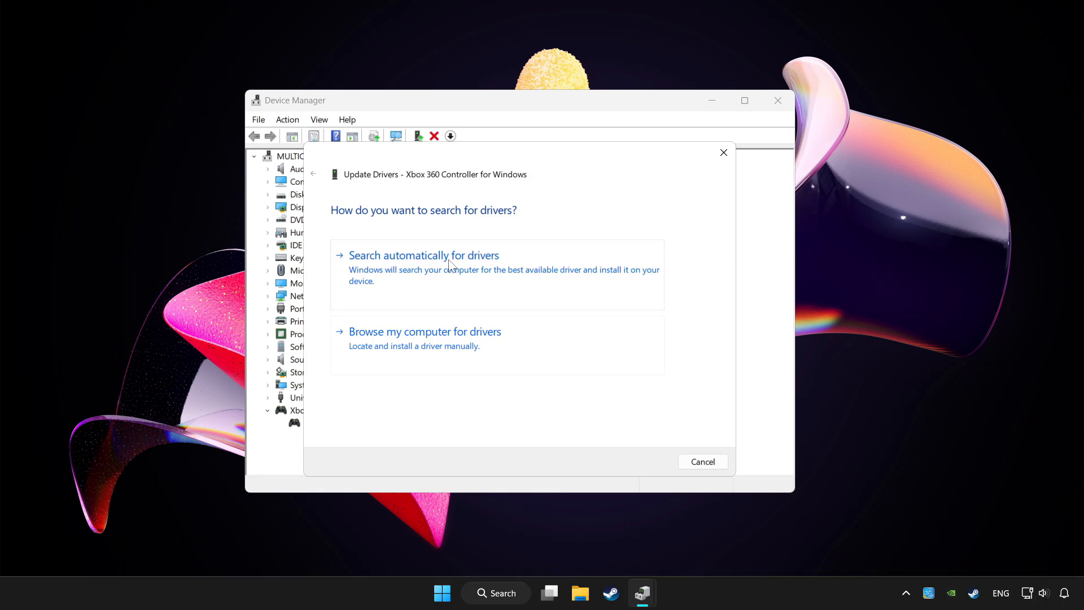
{"action": "mouse_move", "coordinate": [463, 271]}
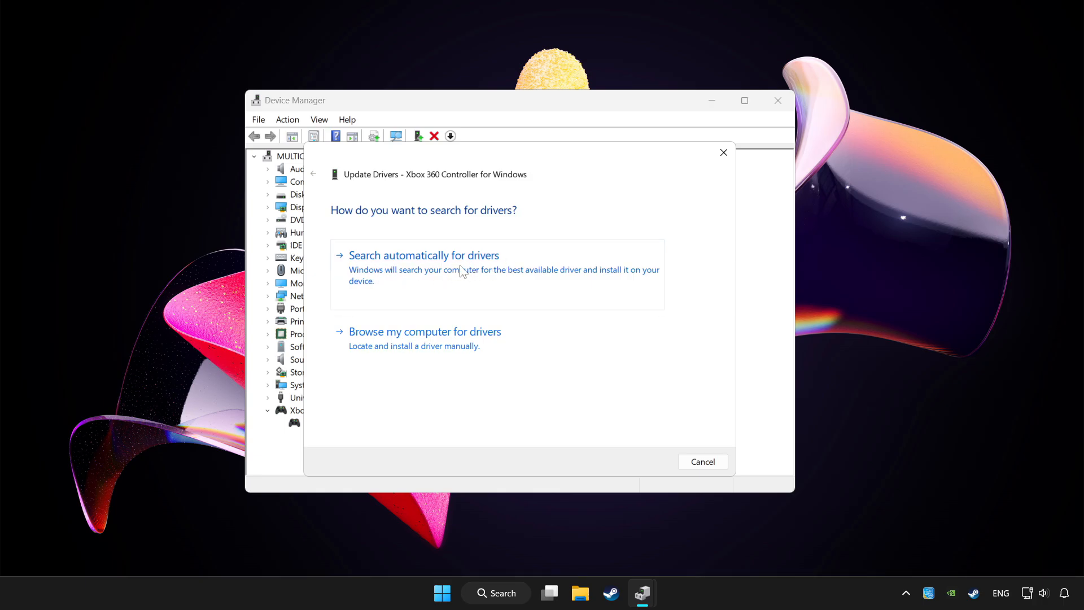
{"action": "left_click", "coordinate": [424, 255]}
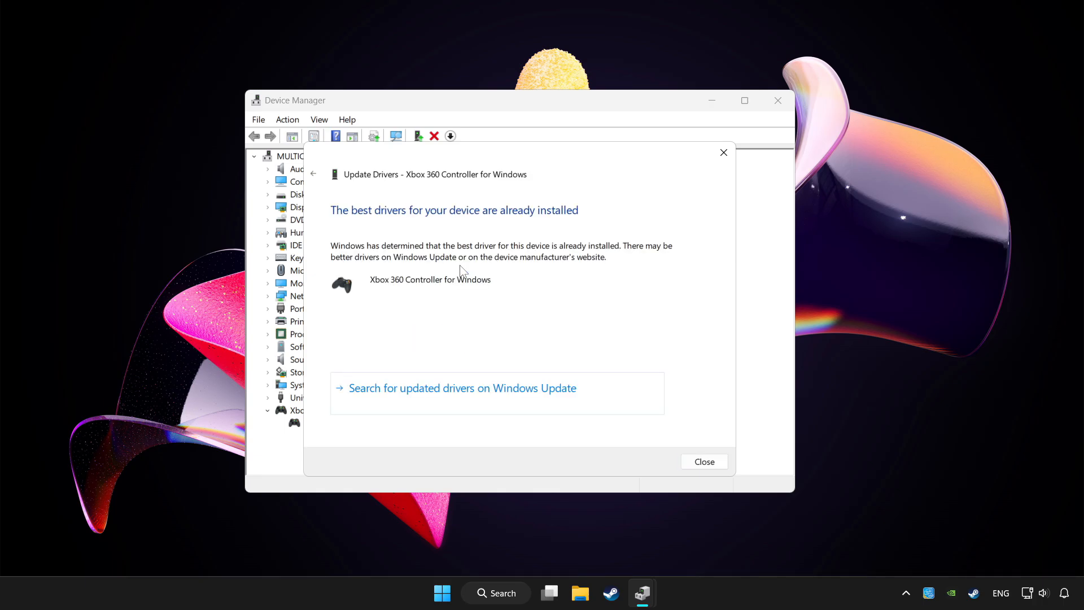
{"action": "mouse_move", "coordinate": [666, 419]}
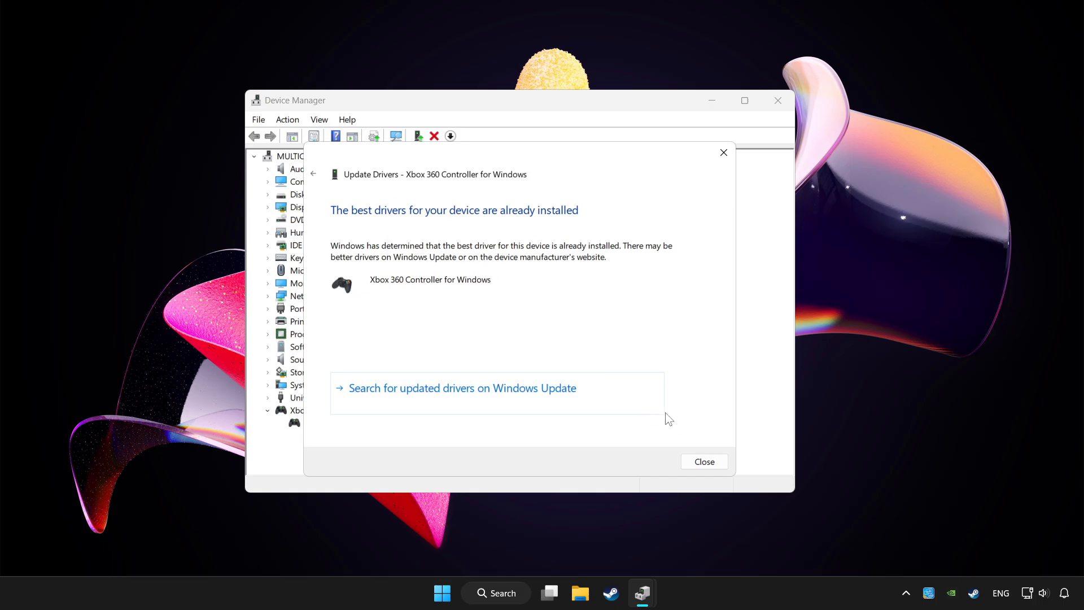
- Disable the Xbox 360 Controller for Windows, declining the restart prompt
{"action": "left_click", "coordinate": [705, 461]}
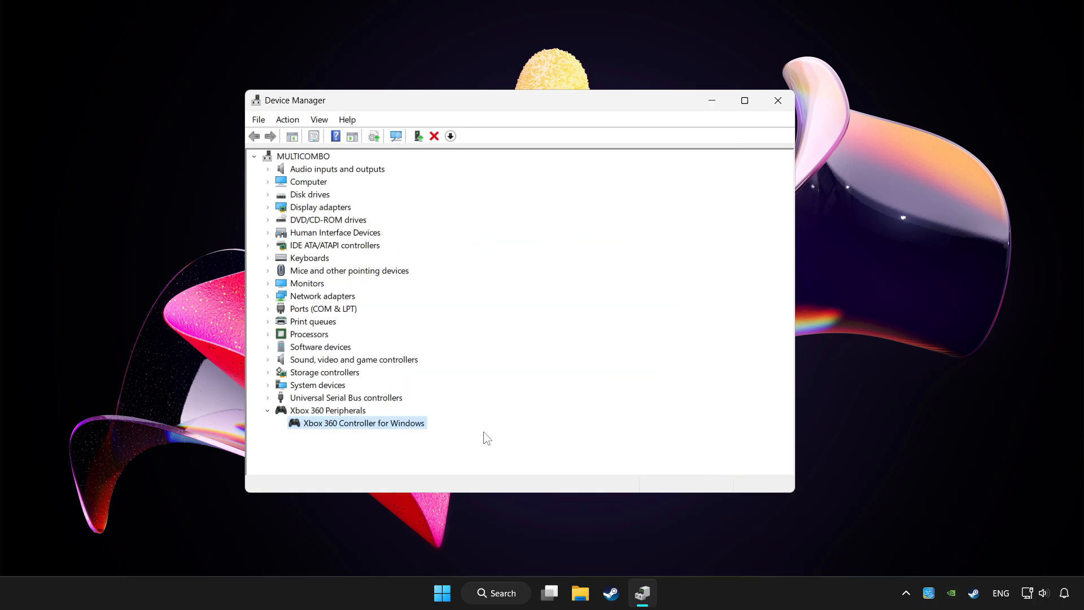
{"action": "right_click", "coordinate": [353, 423]}
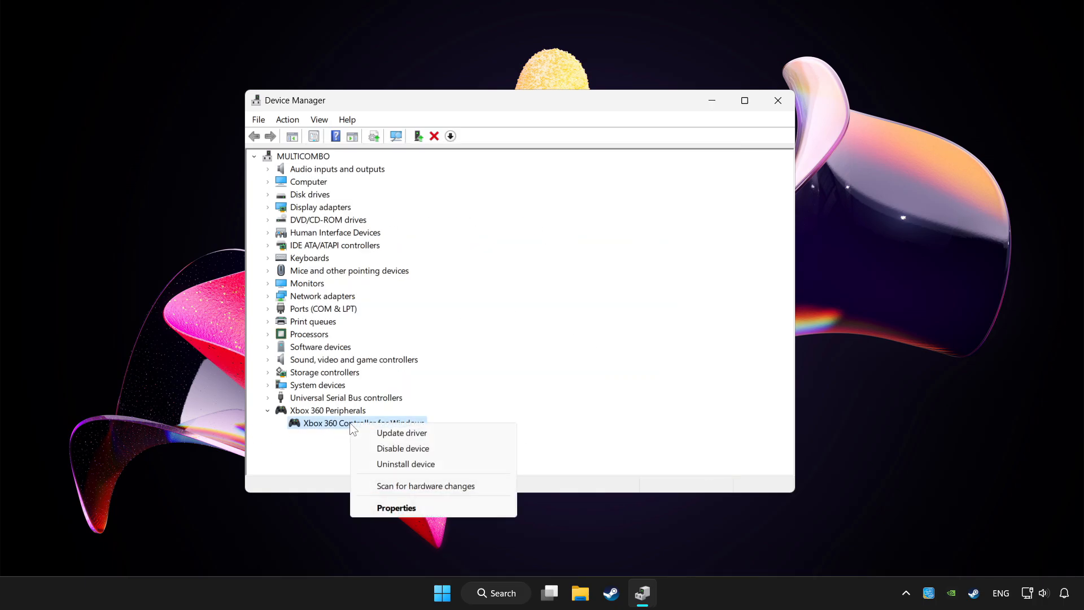
{"action": "mouse_move", "coordinate": [407, 454]}
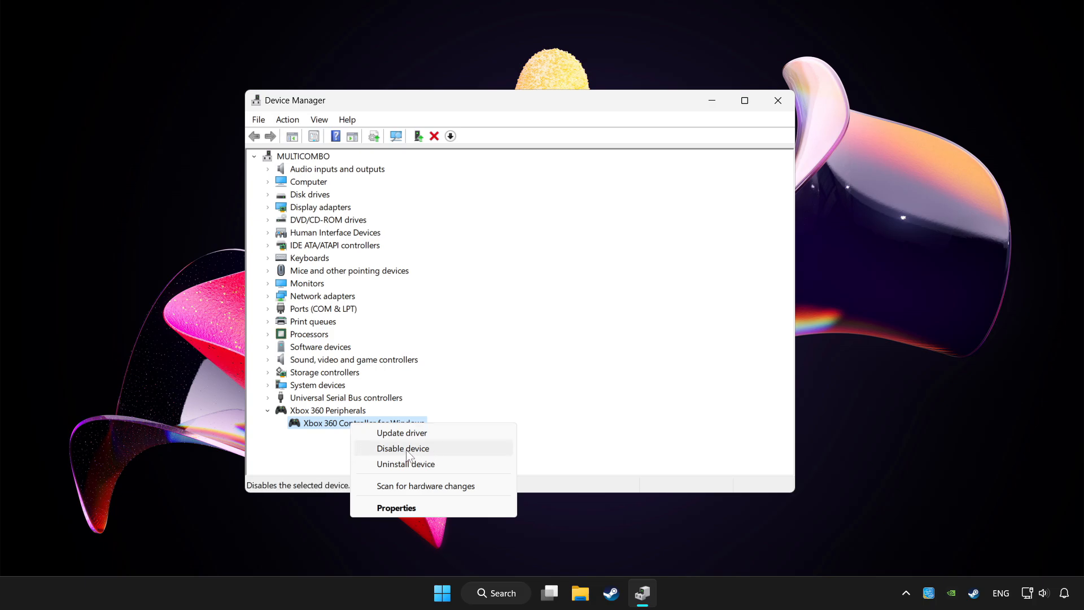
{"action": "left_click", "coordinate": [401, 448]}
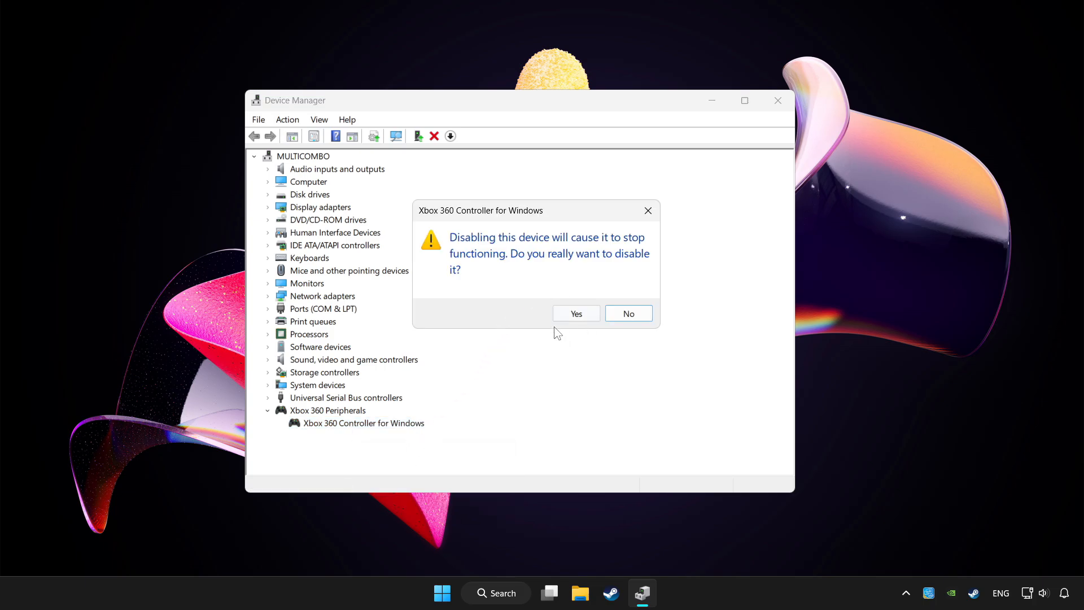
{"action": "left_click", "coordinate": [576, 314]}
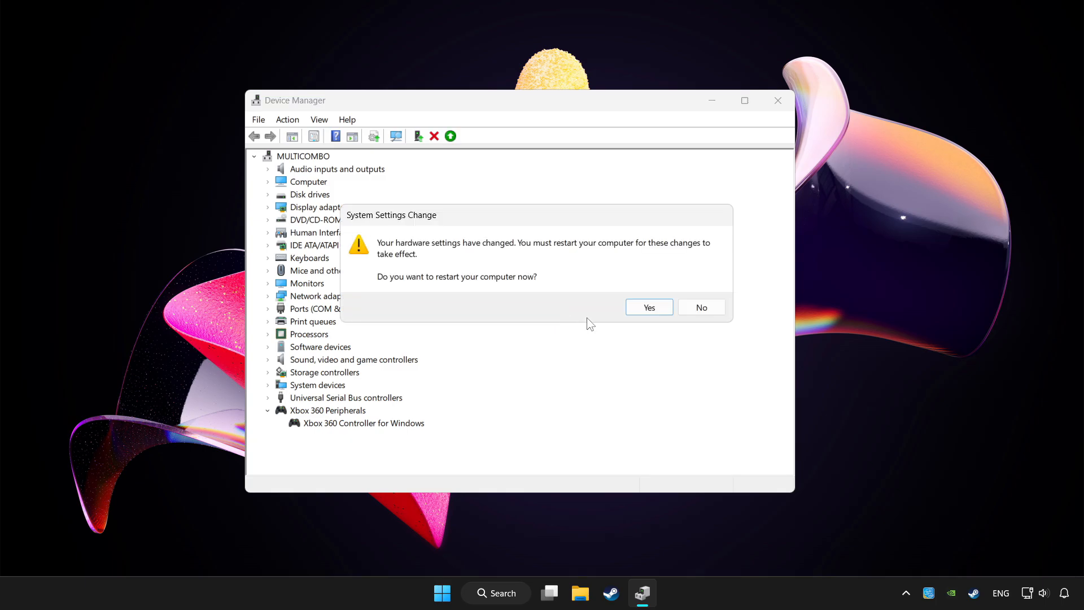
{"action": "left_click", "coordinate": [701, 307]}
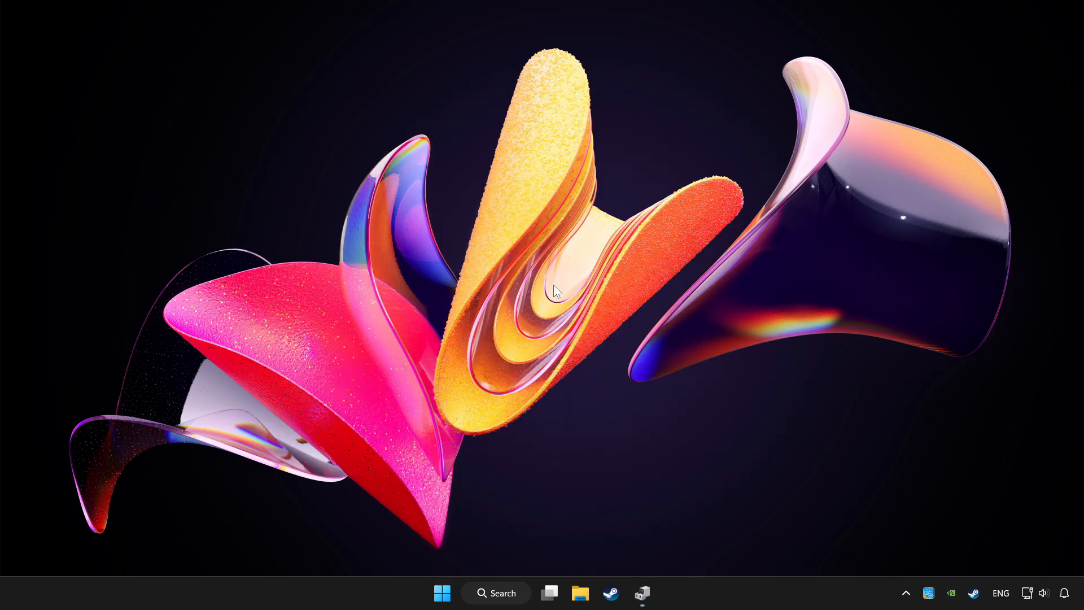
{"action": "mouse_move", "coordinate": [642, 593]}
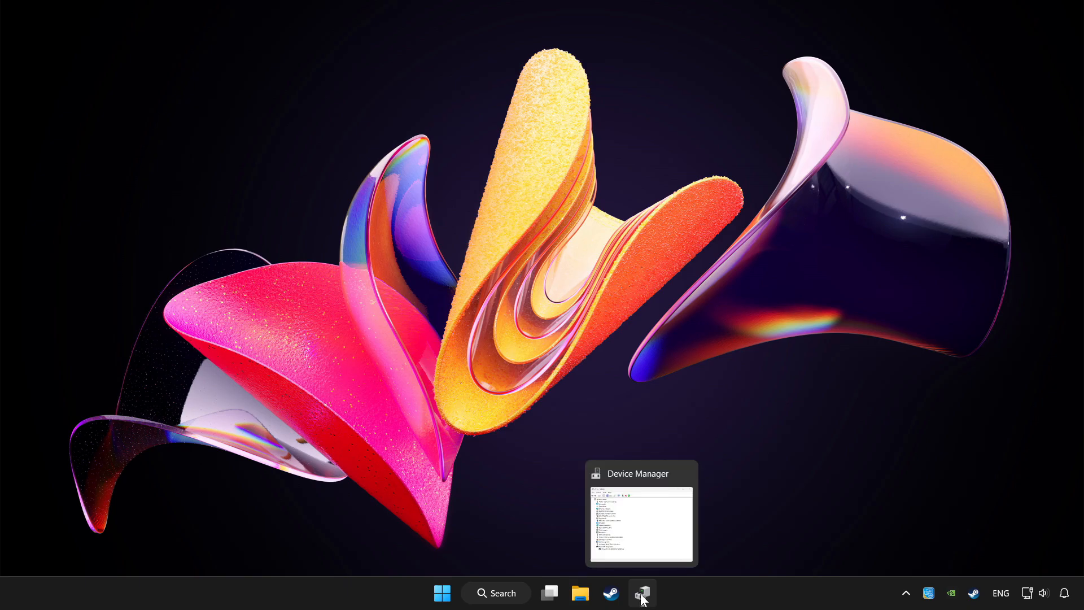
- Re-enable the Xbox 360 Controller for Windows and close Device Manager
{"action": "left_click", "coordinate": [641, 593]}
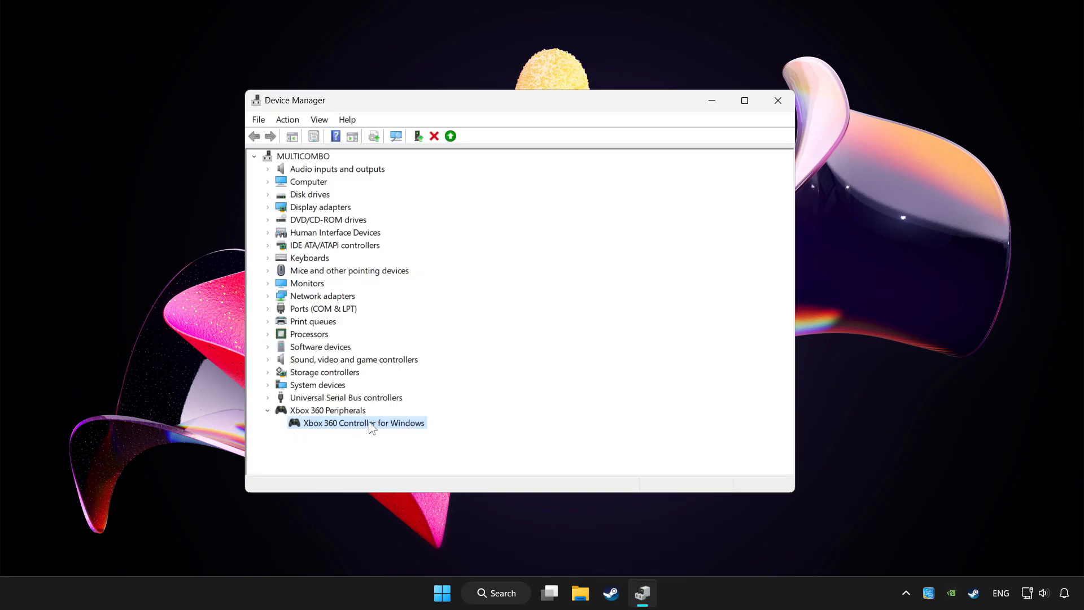
{"action": "right_click", "coordinate": [366, 422]}
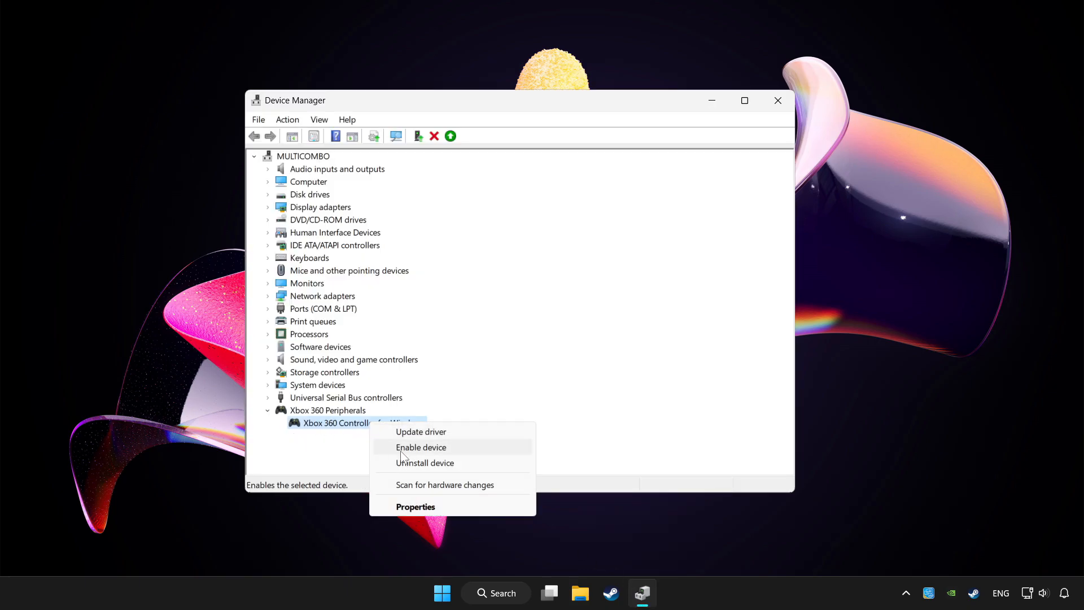
{"action": "left_click", "coordinate": [420, 447]}
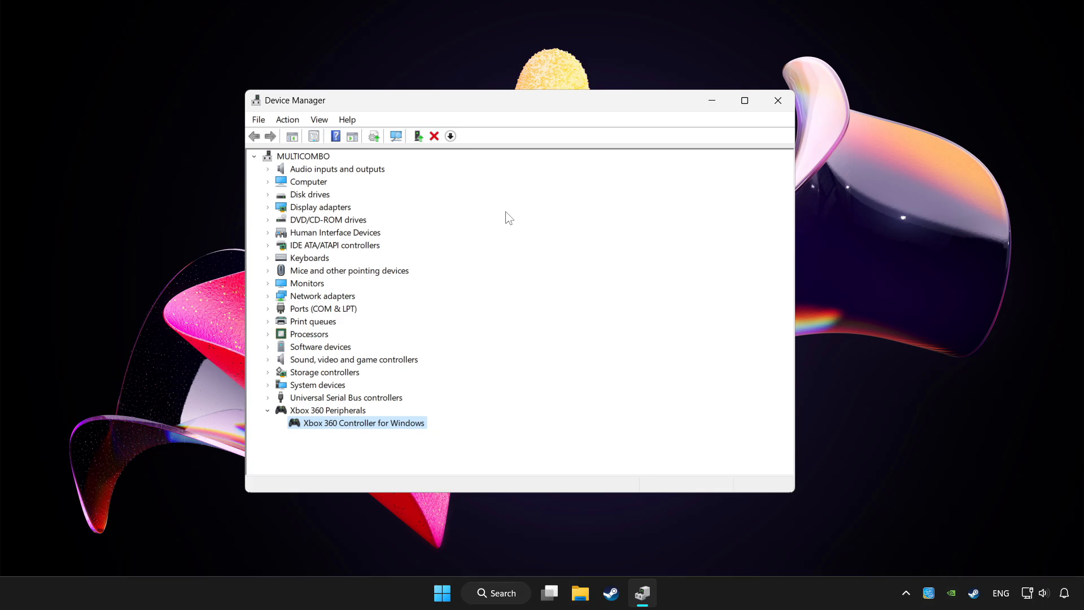
{"action": "mouse_move", "coordinate": [777, 101]}
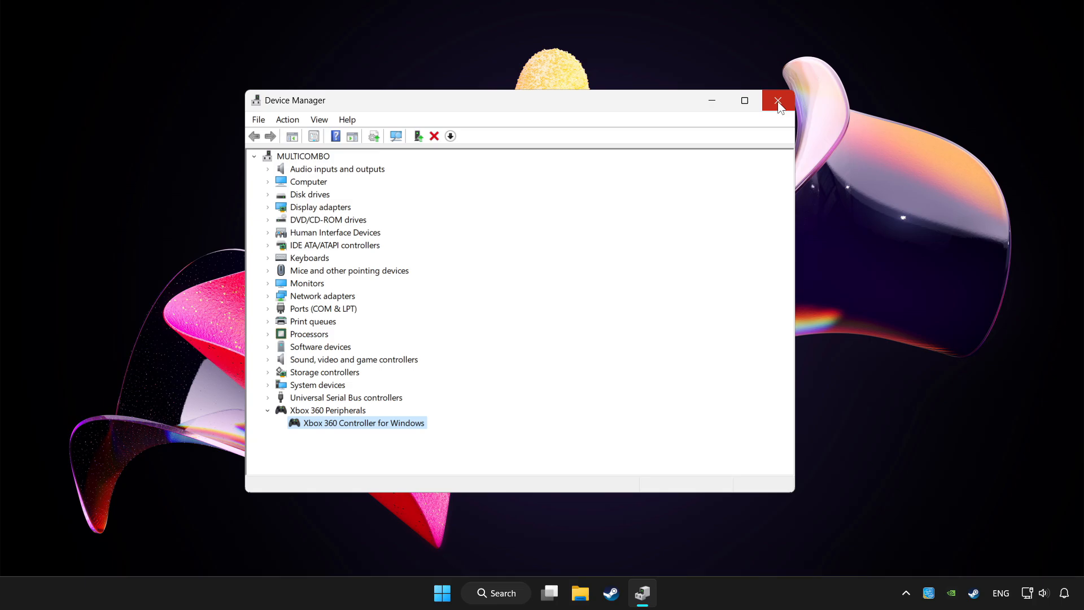
{"action": "left_click", "coordinate": [776, 100]}
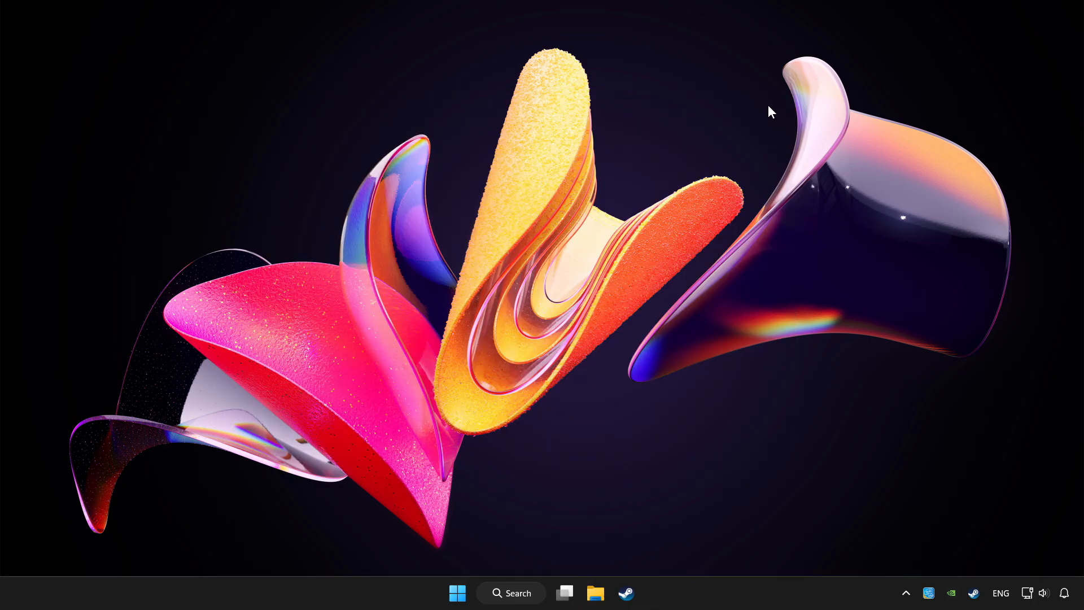
- Search Windows for "controller" and launch Set up USB game controllers
{"action": "left_click", "coordinate": [510, 593]}
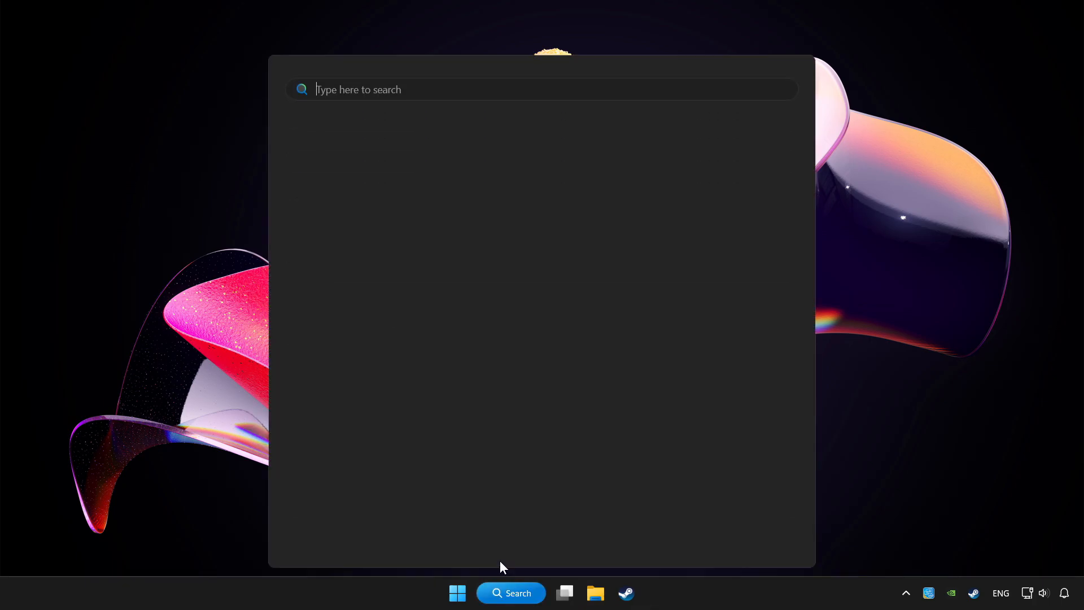
{"action": "type", "text": "controller"}
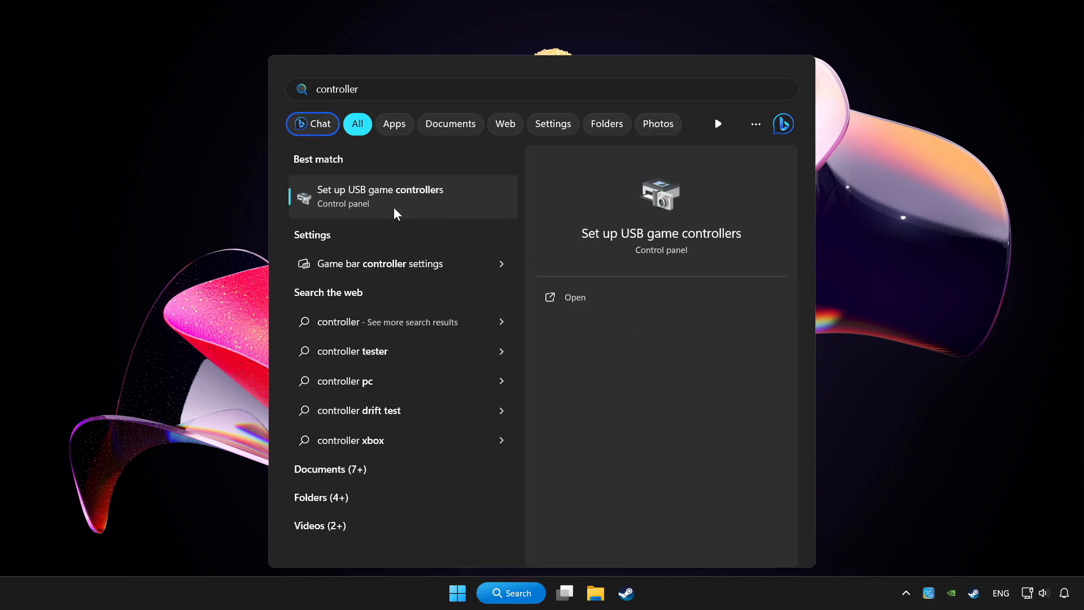
{"action": "mouse_move", "coordinate": [440, 205]}
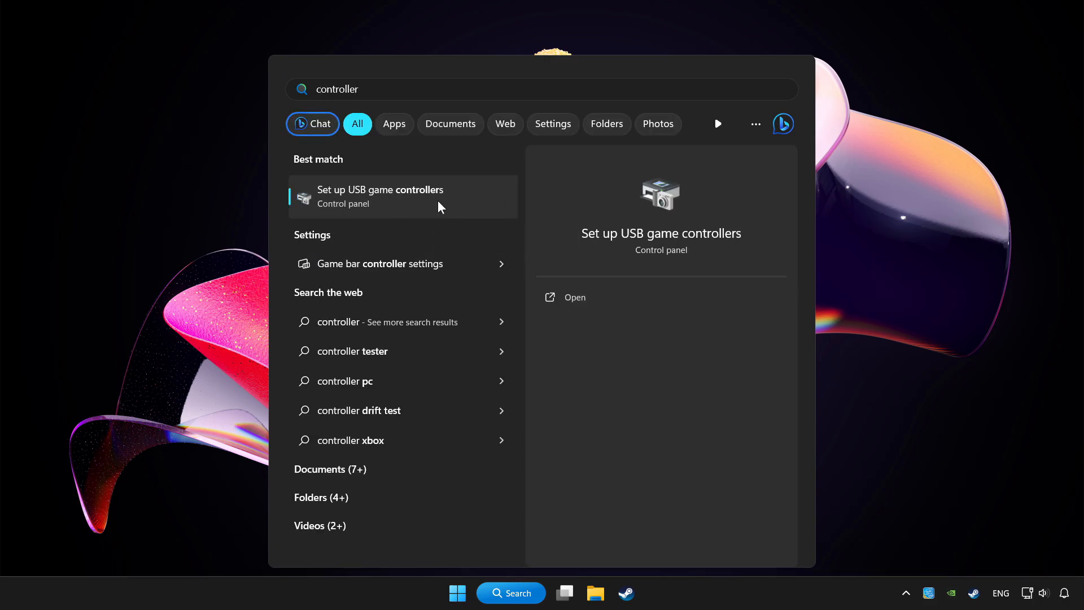
{"action": "left_click", "coordinate": [379, 197]}
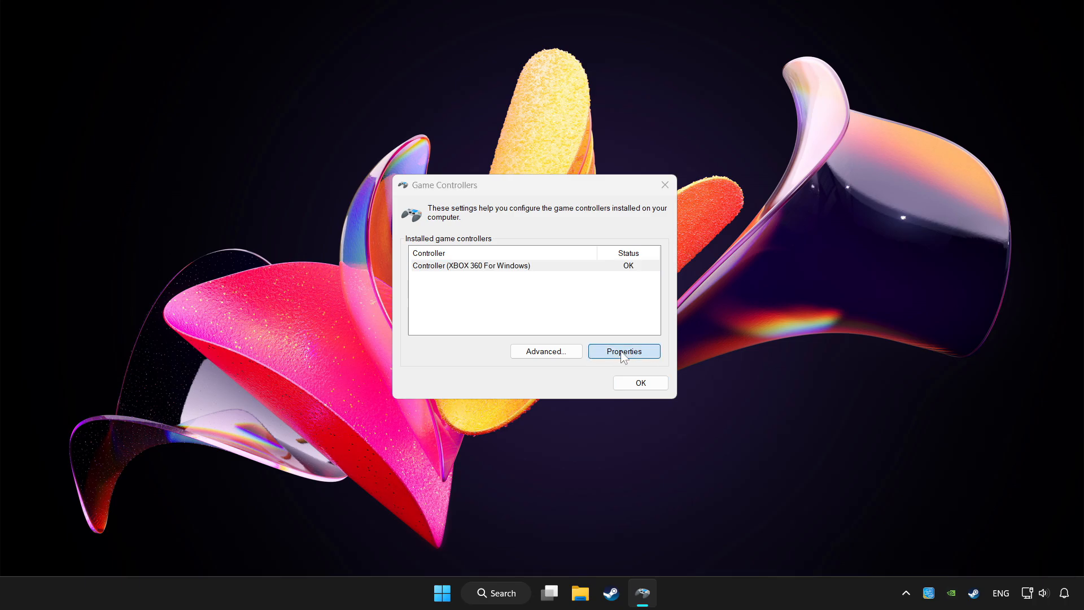
- Start the calibration wizard from the XBOX 360 controller's Settings properties
{"action": "left_click", "coordinate": [623, 351]}
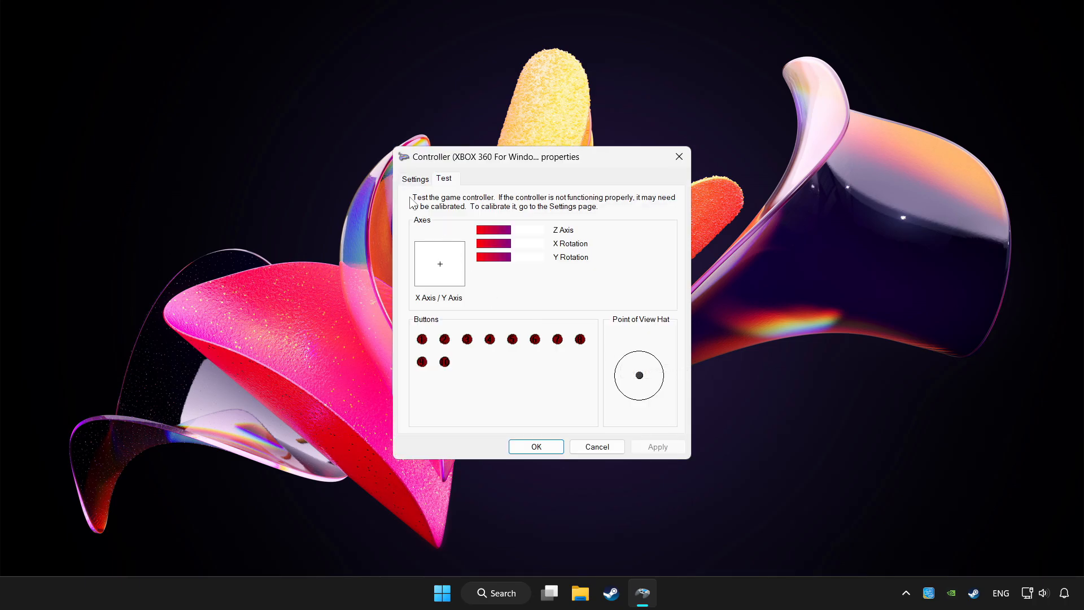
{"action": "left_click", "coordinate": [415, 178]}
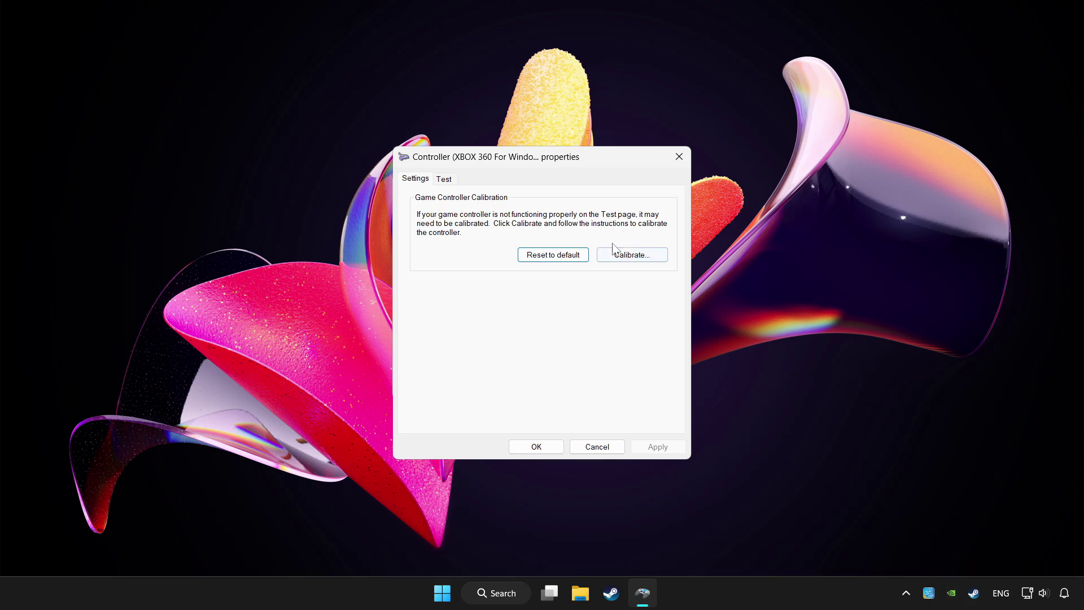
{"action": "left_click", "coordinate": [632, 255]}
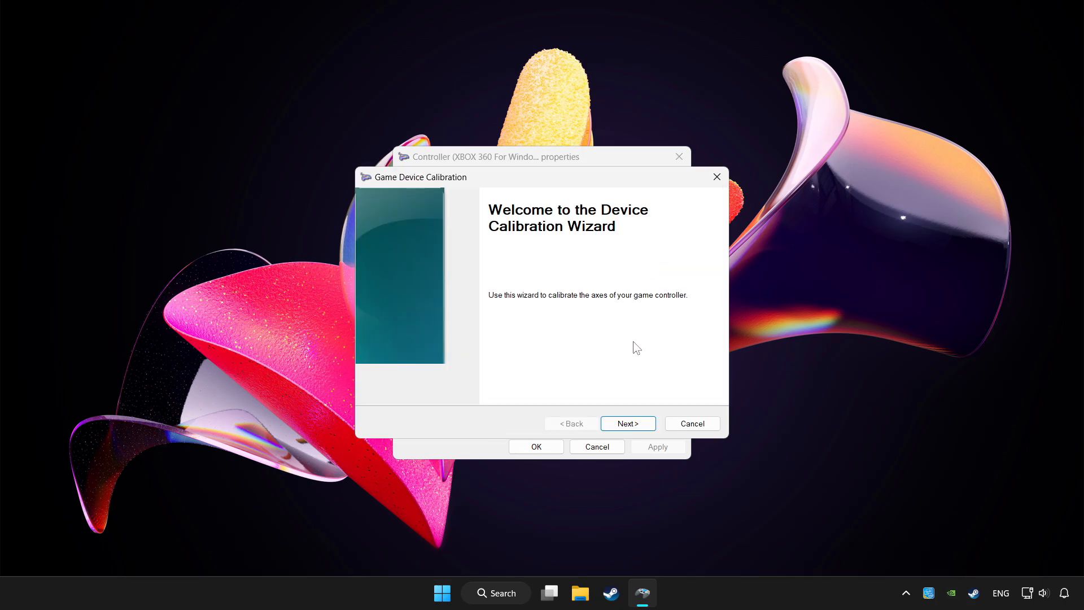
- Advance through center point, verify center and Y Rotation axis calibration steps
{"action": "left_click", "coordinate": [628, 424]}
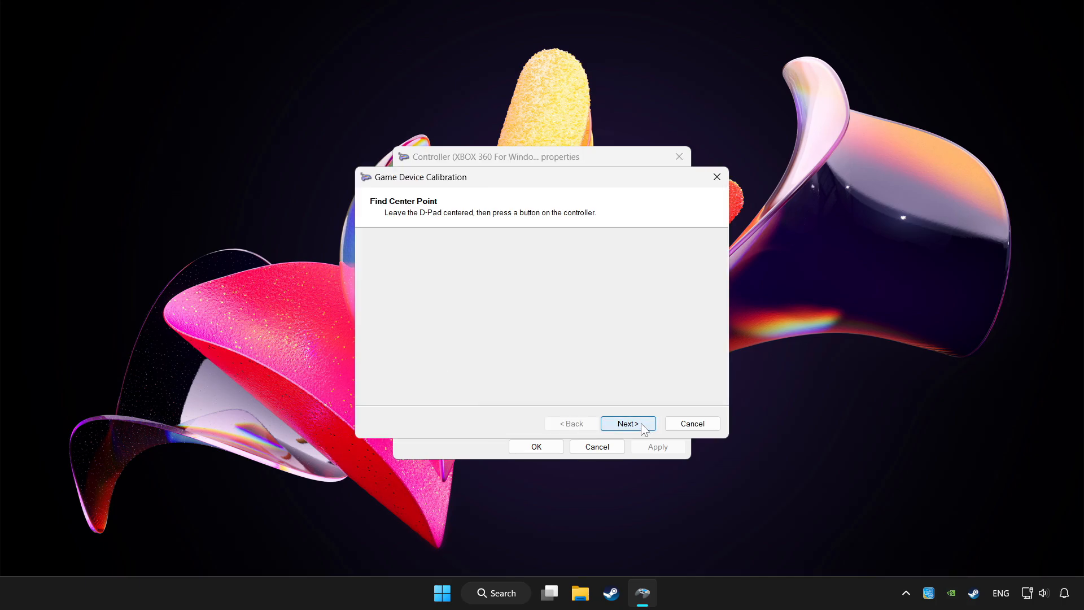
{"action": "left_click", "coordinate": [628, 423]}
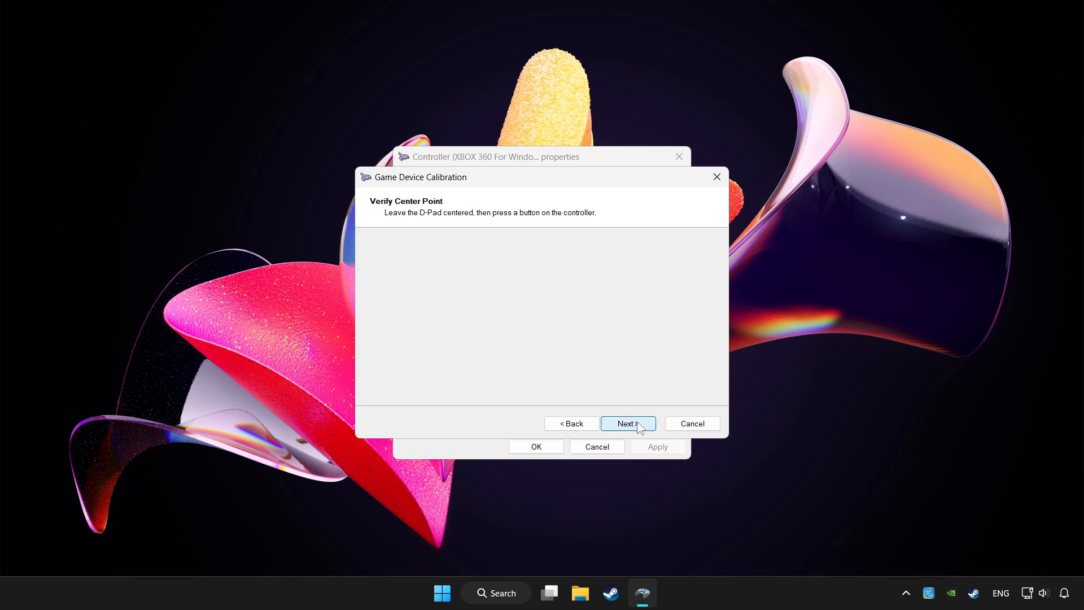
{"action": "left_click", "coordinate": [627, 423]}
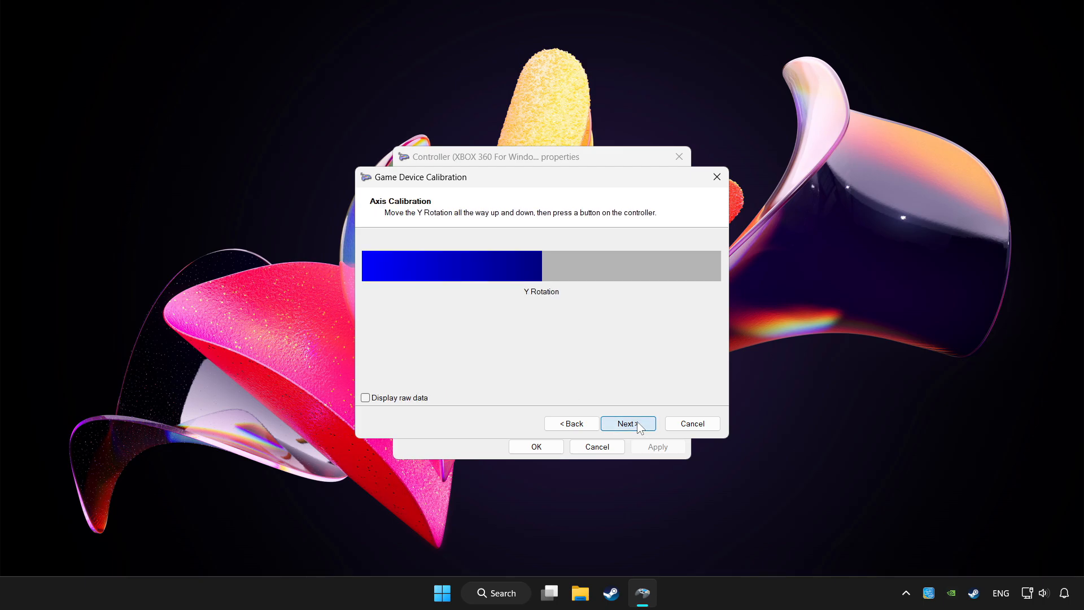
{"action": "left_click", "coordinate": [628, 424]}
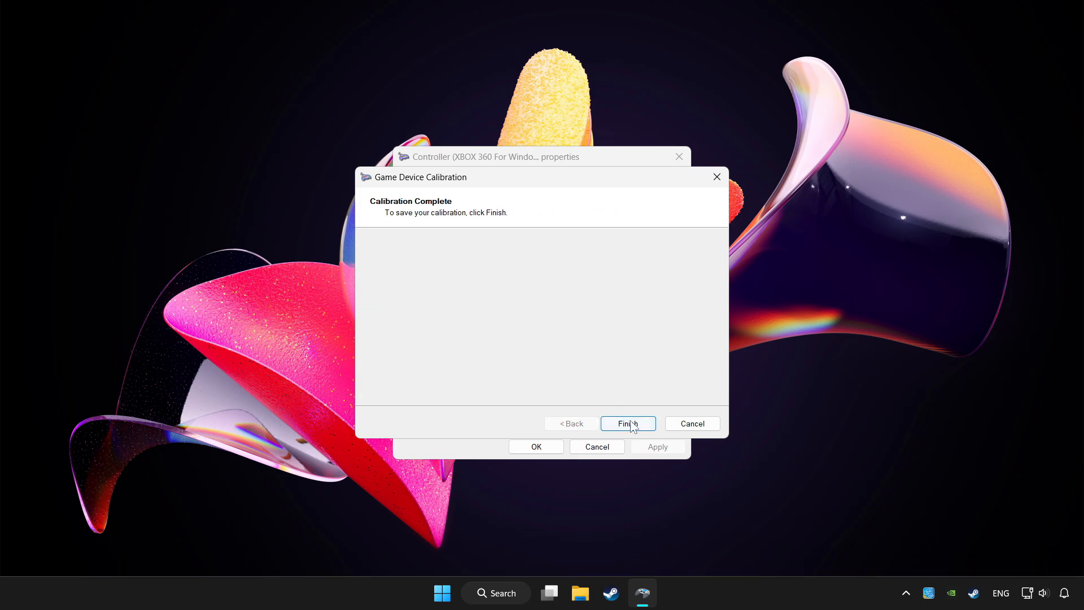
- Finish and apply the calibration, then close controller properties and Game Controllers
{"action": "left_click", "coordinate": [628, 424]}
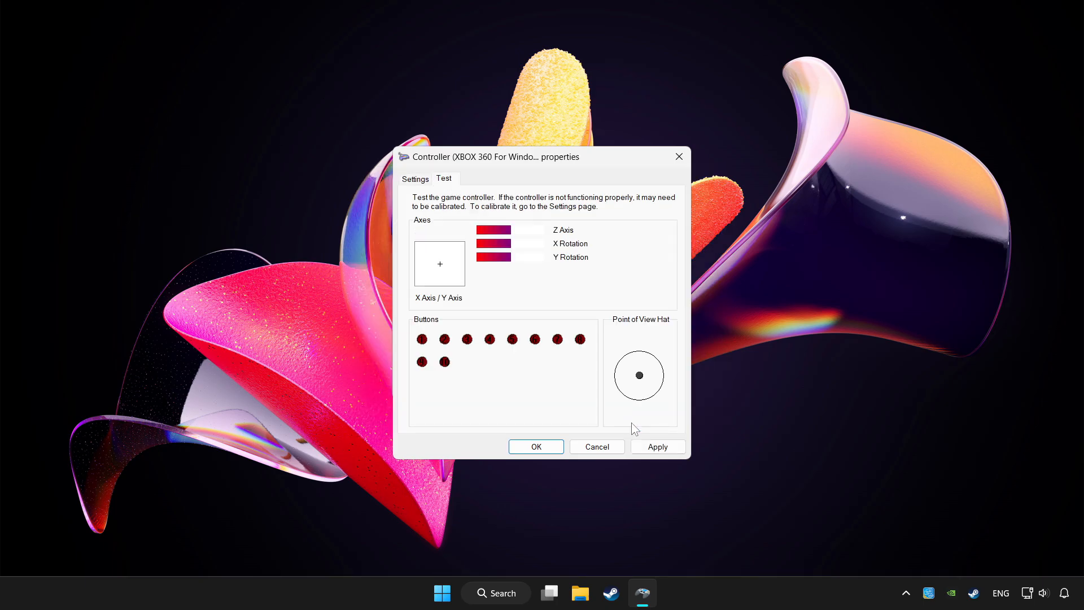
{"action": "left_click", "coordinate": [657, 447]}
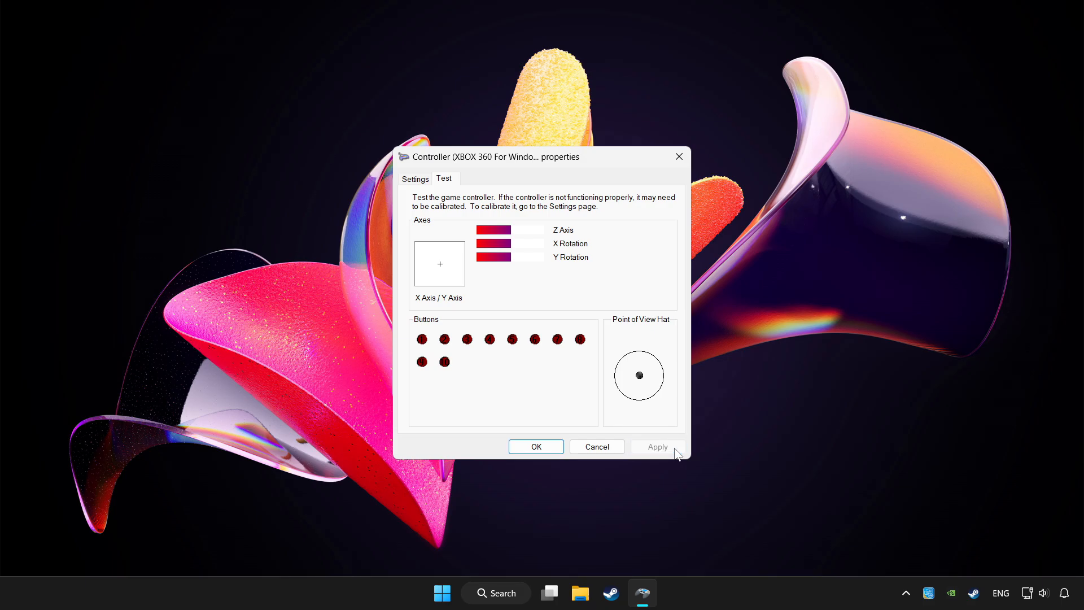
{"action": "left_click", "coordinate": [535, 447]}
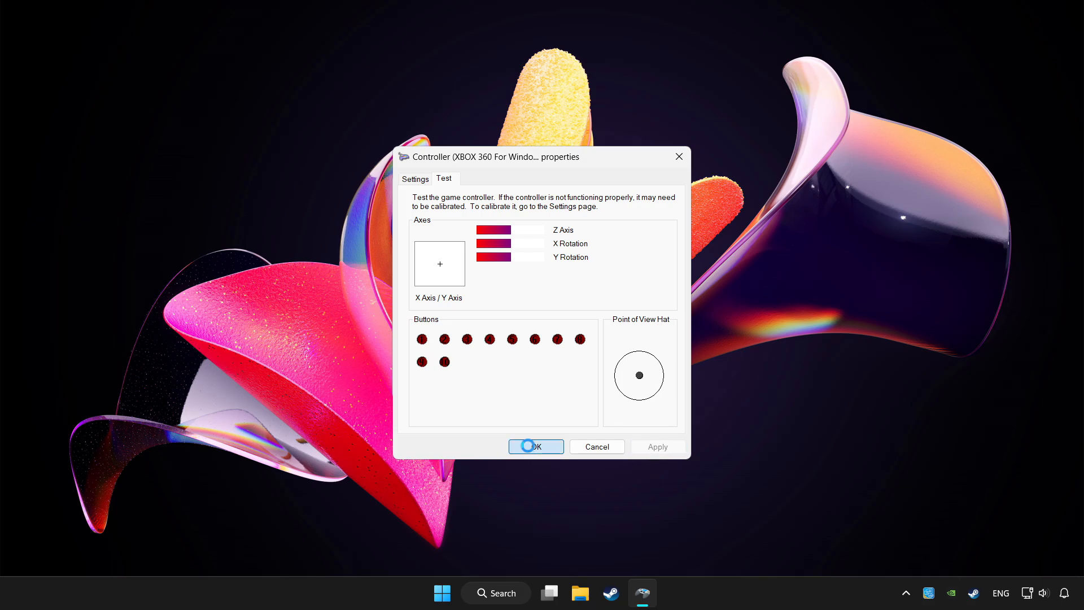
{"action": "left_click", "coordinate": [535, 446]}
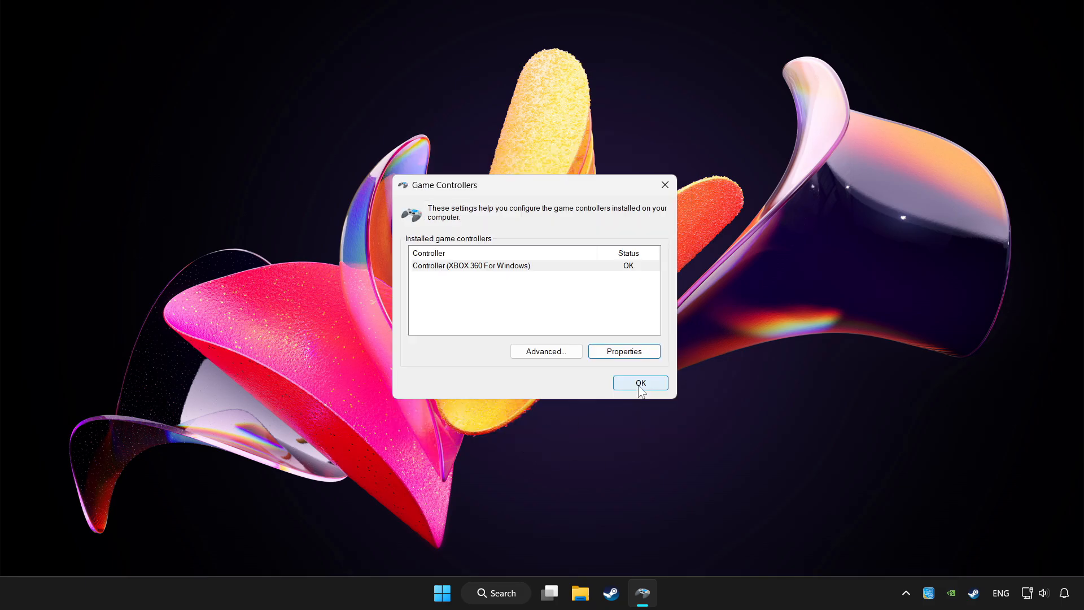
{"action": "left_click", "coordinate": [639, 382]}
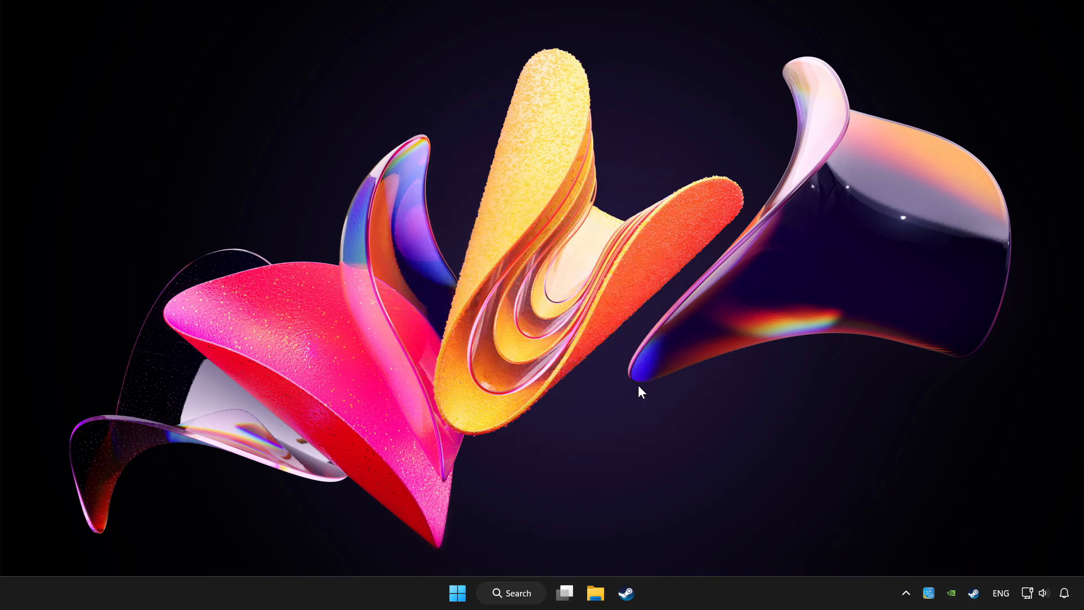
{"action": "mouse_move", "coordinate": [630, 389]}
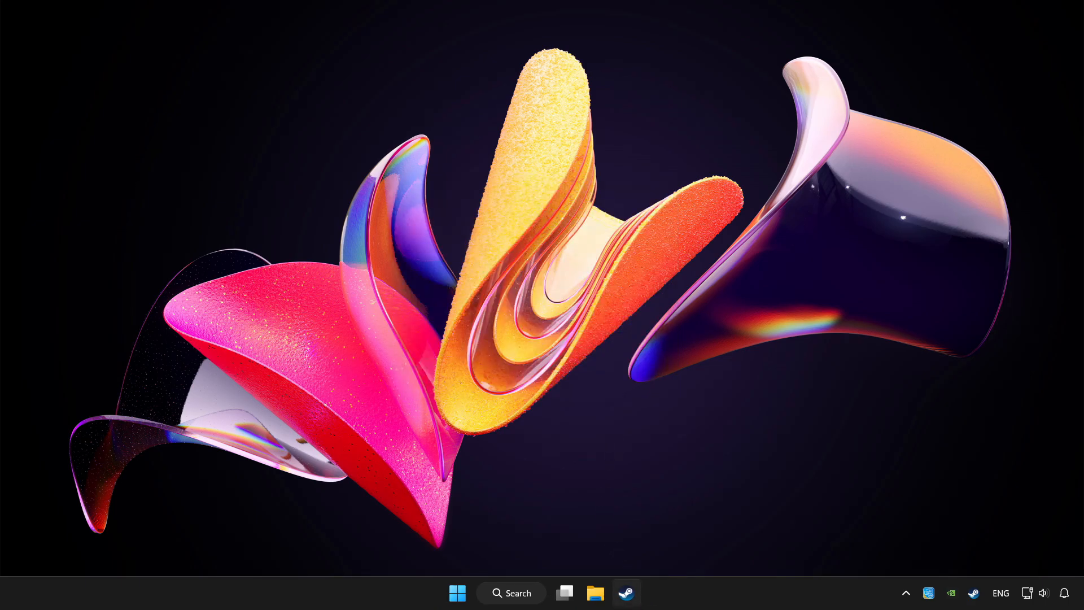
- Bring Steam forward, view the Add a Game options, then dismiss them
{"action": "left_click", "coordinate": [628, 593]}
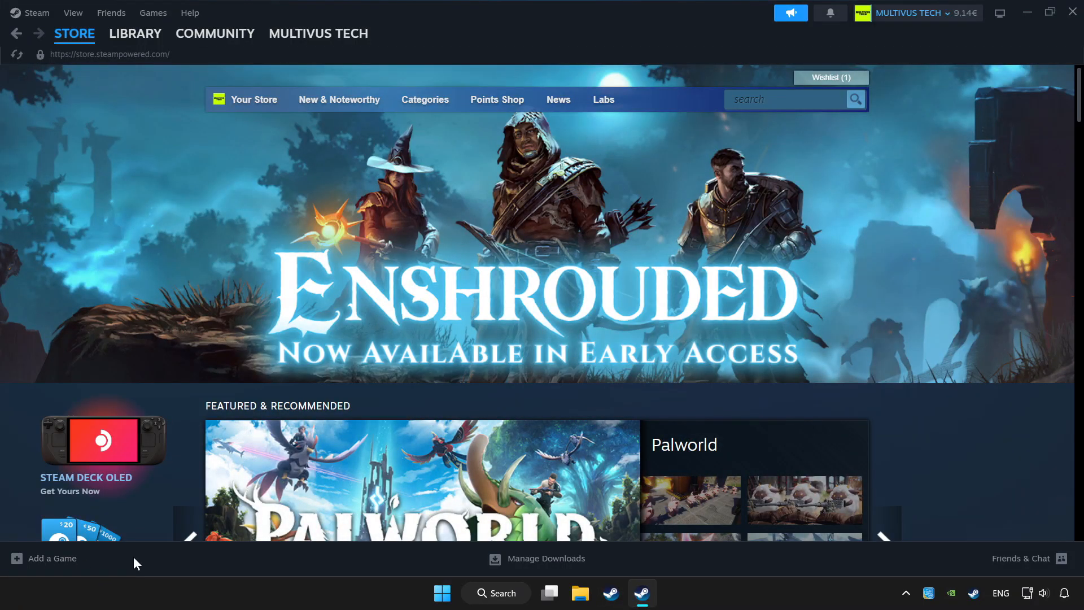
{"action": "left_click", "coordinate": [52, 558]}
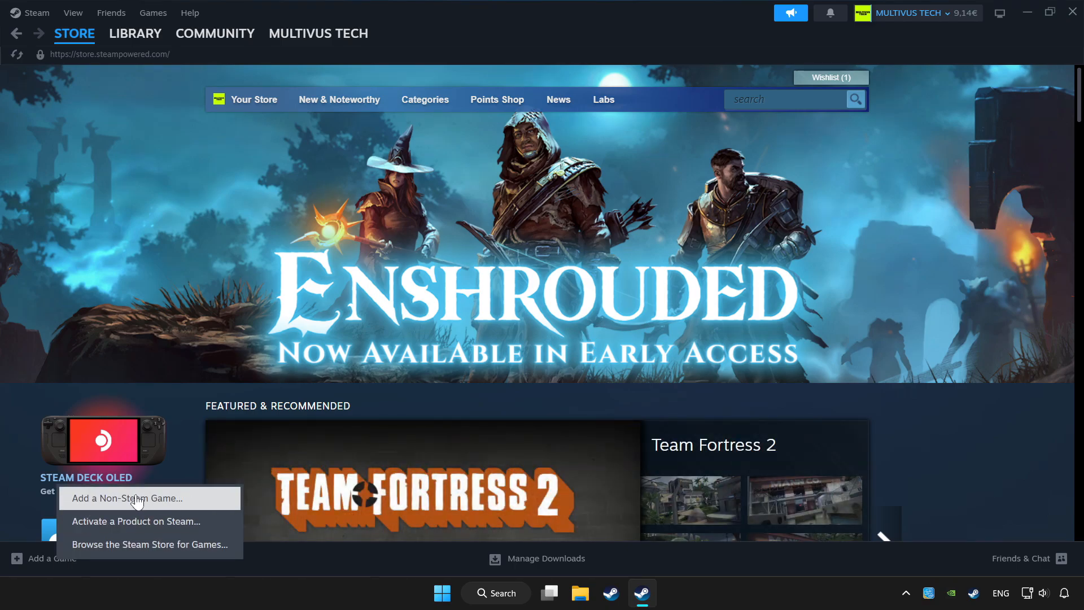
{"action": "mouse_move", "coordinate": [206, 499]}
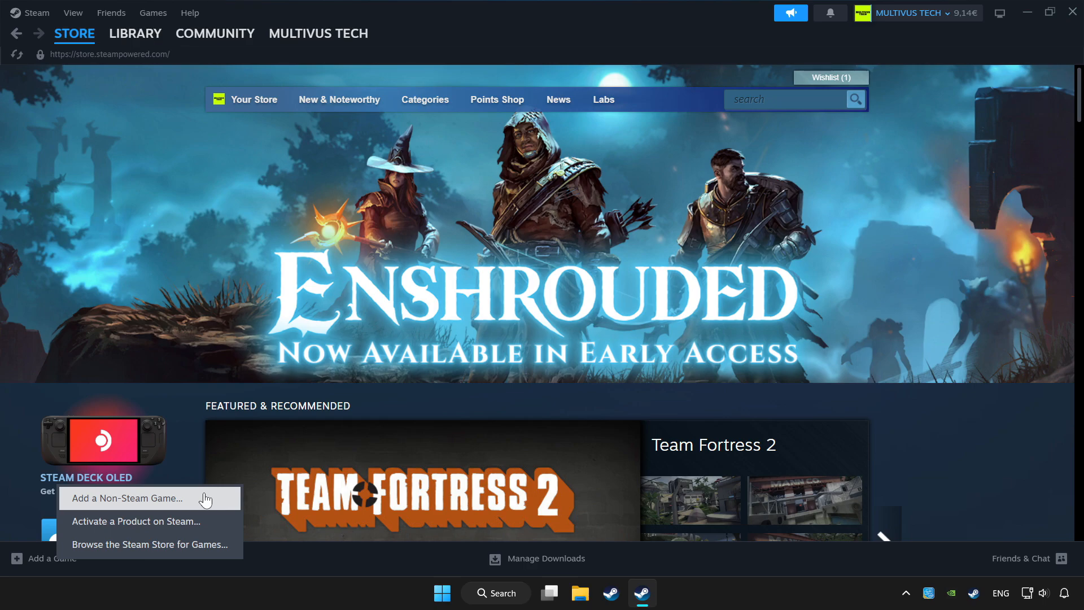
{"action": "left_click", "coordinate": [136, 33]}
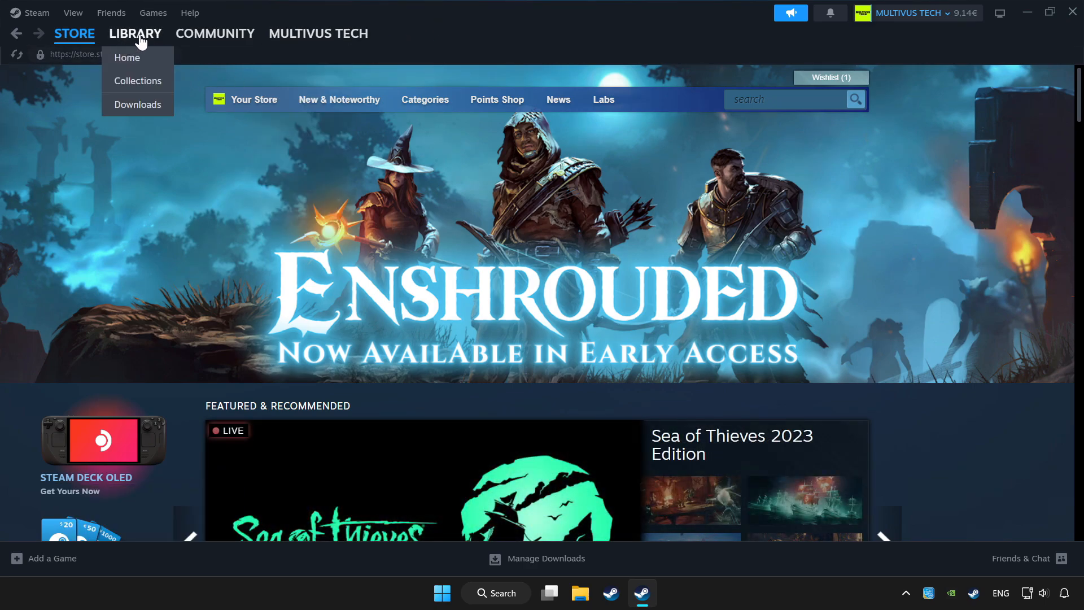
- Go to the Steam Library showing YOUR PROBLEMATIC GAME under Favorites
{"action": "left_click", "coordinate": [126, 56]}
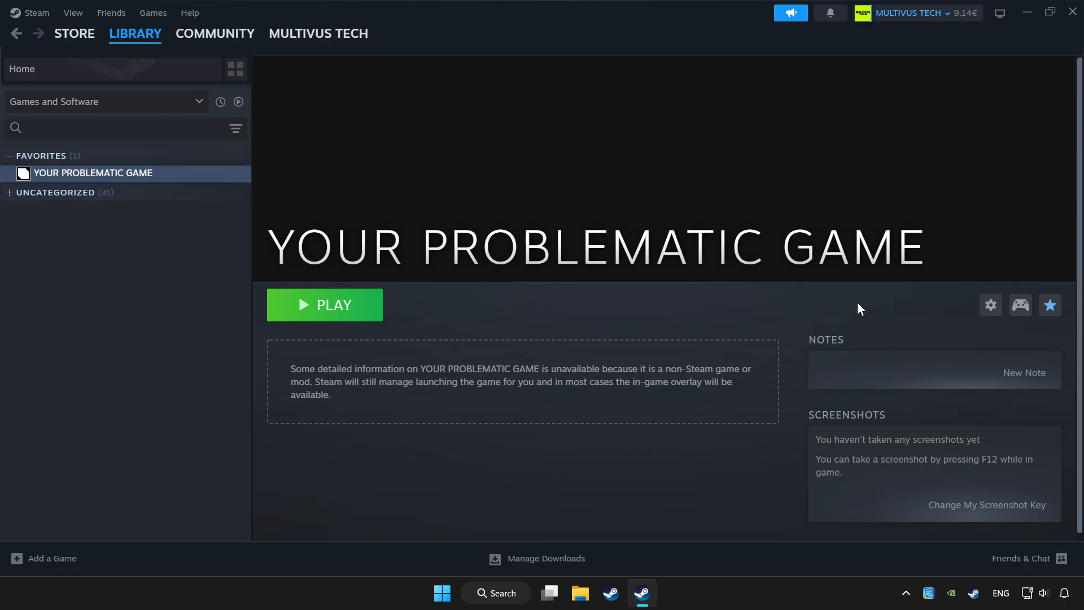
{"action": "mouse_move", "coordinate": [1021, 318]}
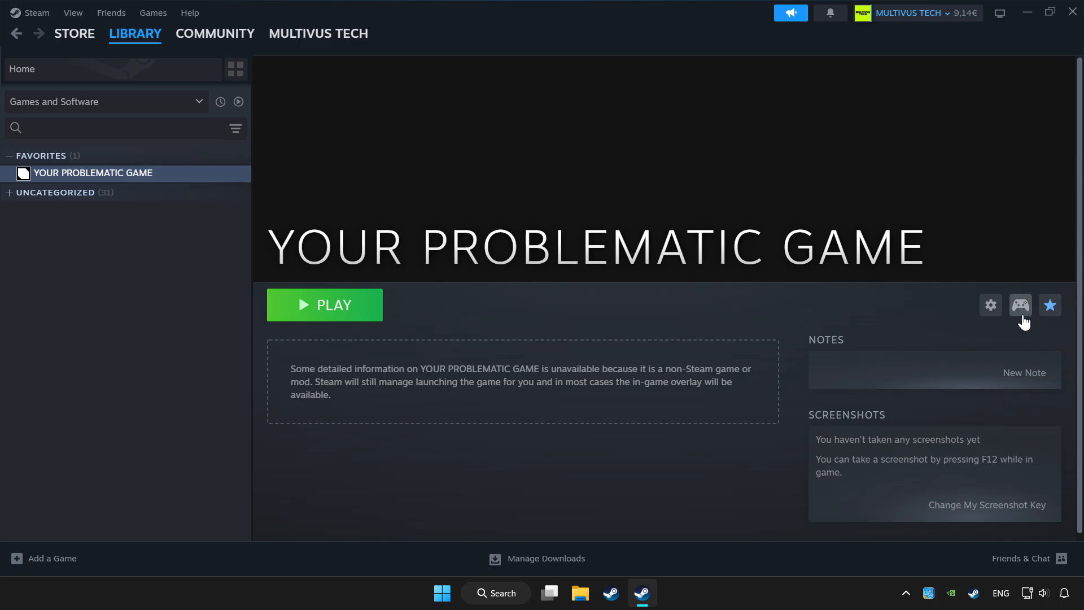
- Enable Steam Input in YOUR PROBLEMATIC GAME's Controller Settings with the Gamepad template
{"action": "left_click", "coordinate": [1021, 305]}
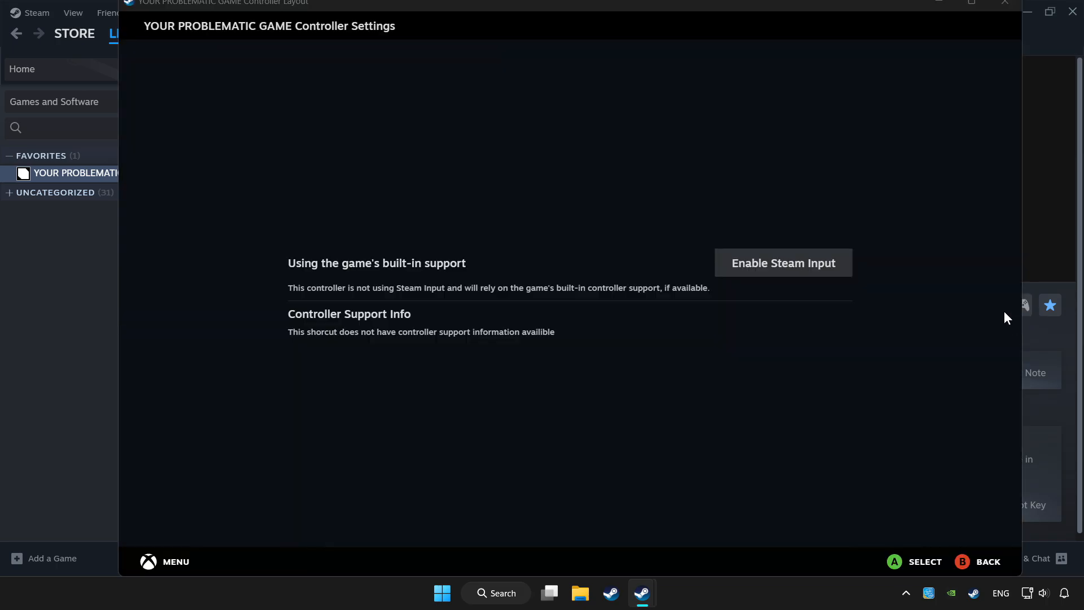
{"action": "mouse_move", "coordinate": [815, 272]}
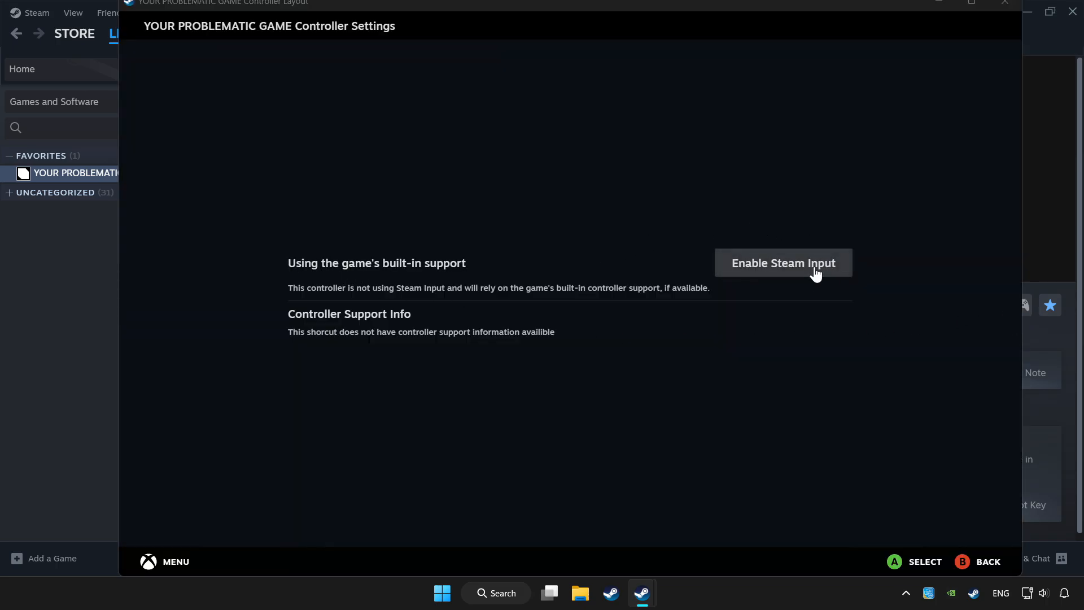
{"action": "left_click", "coordinate": [783, 262]}
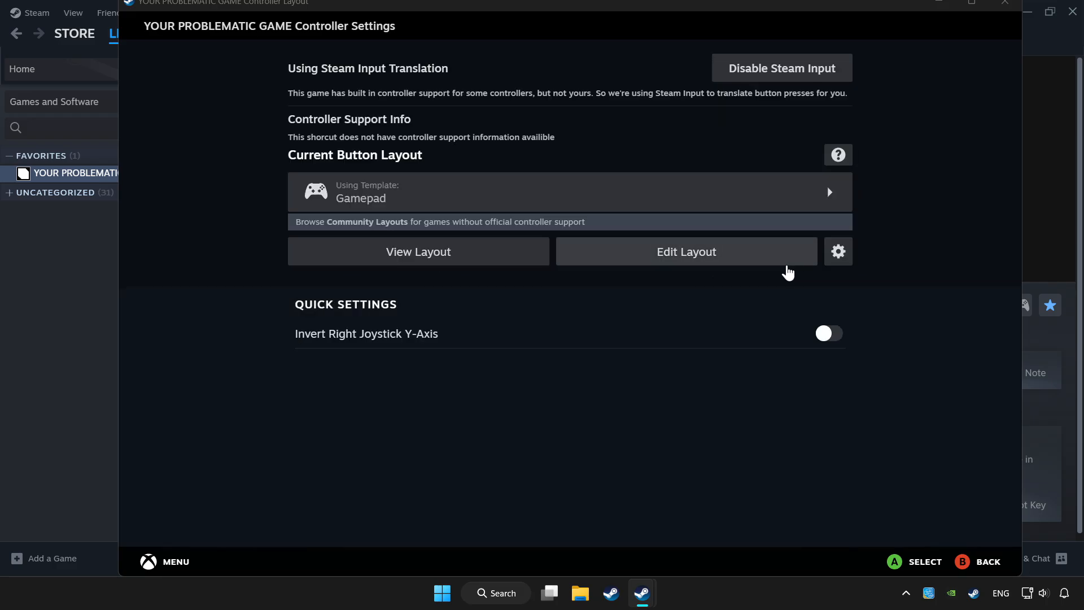
{"action": "mouse_move", "coordinate": [528, 278]}
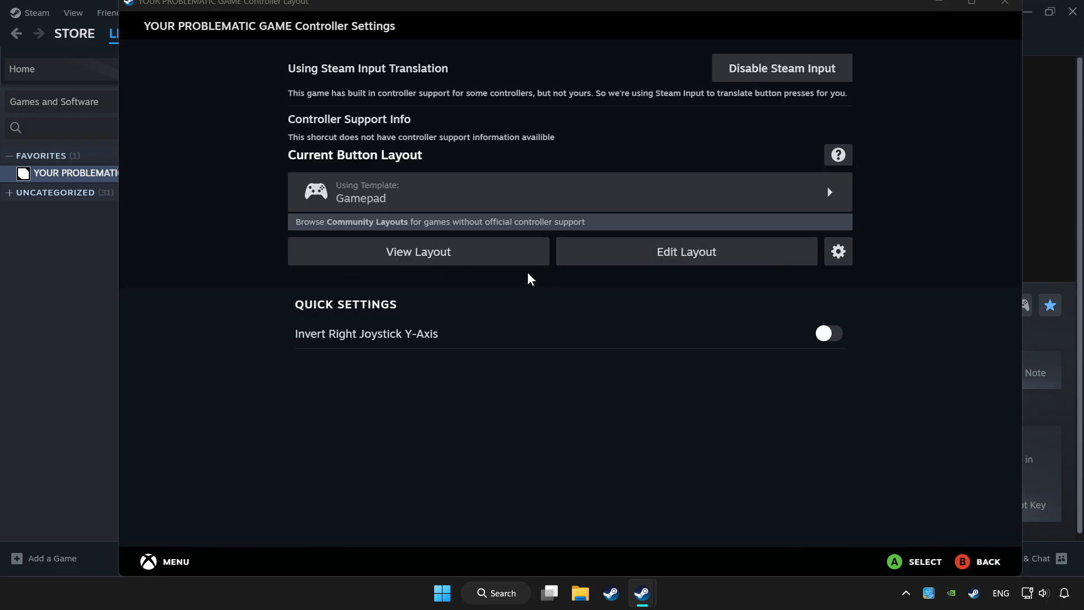
{"action": "mouse_move", "coordinate": [431, 194]}
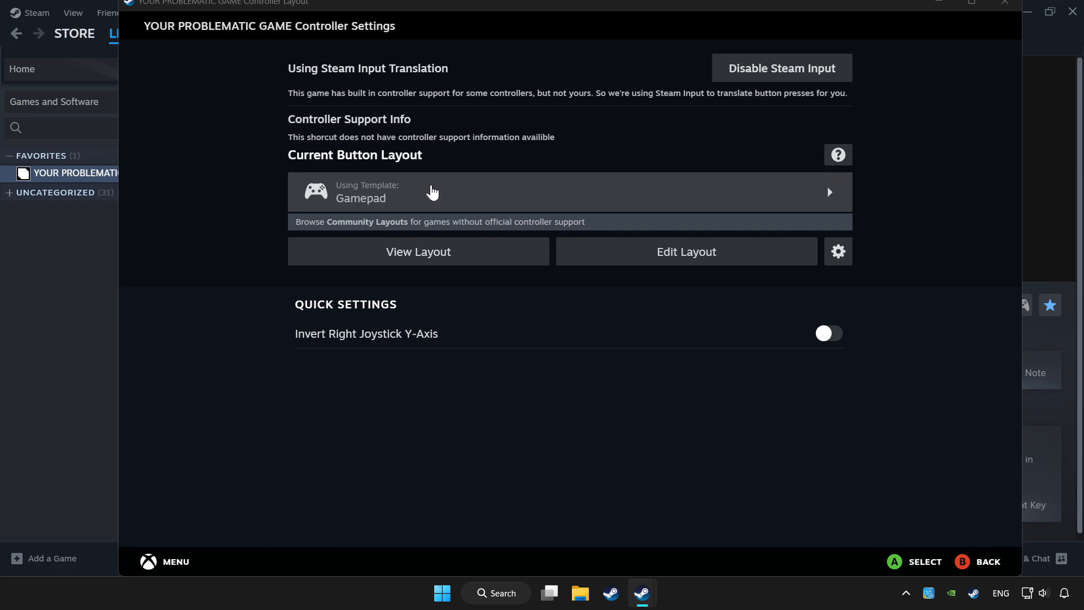
- Load Valve's Gamepad template from the Templates list as the game's button layout
{"action": "left_click", "coordinate": [431, 191]}
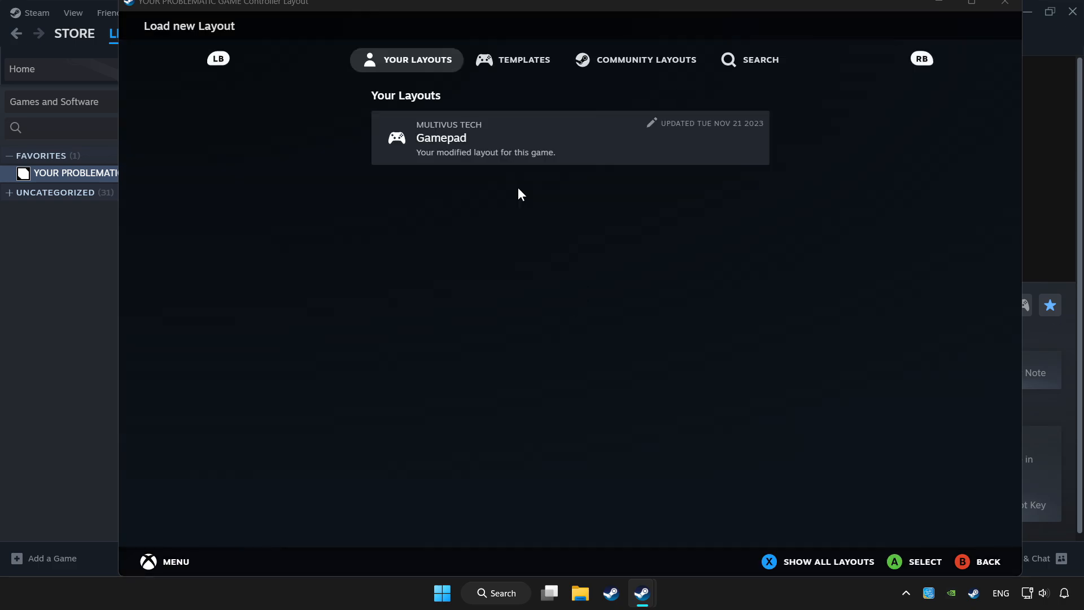
{"action": "left_click", "coordinate": [524, 60]}
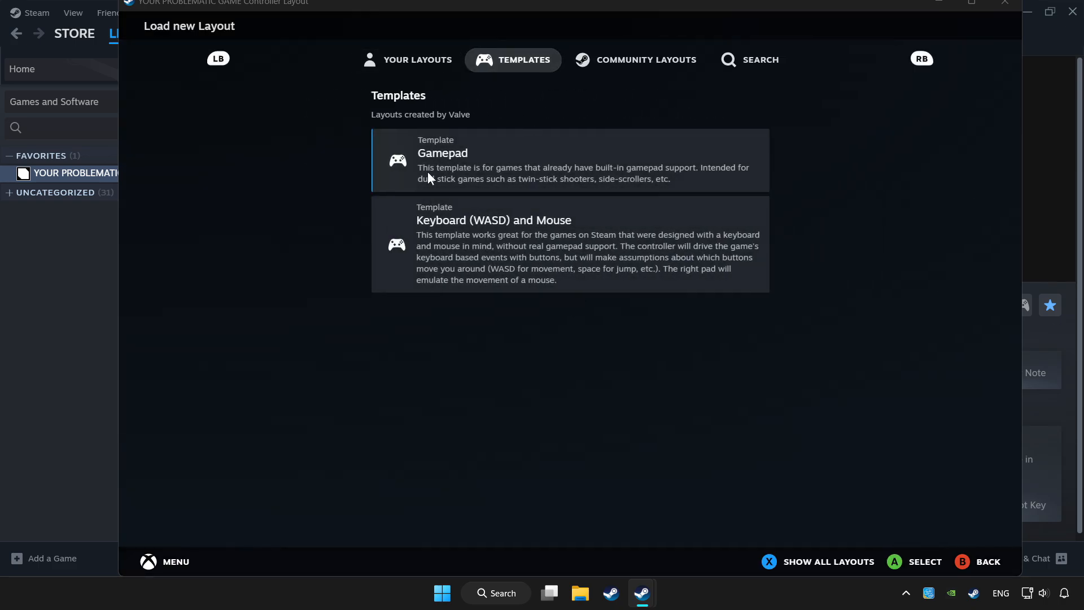
{"action": "left_click", "coordinate": [562, 160]}
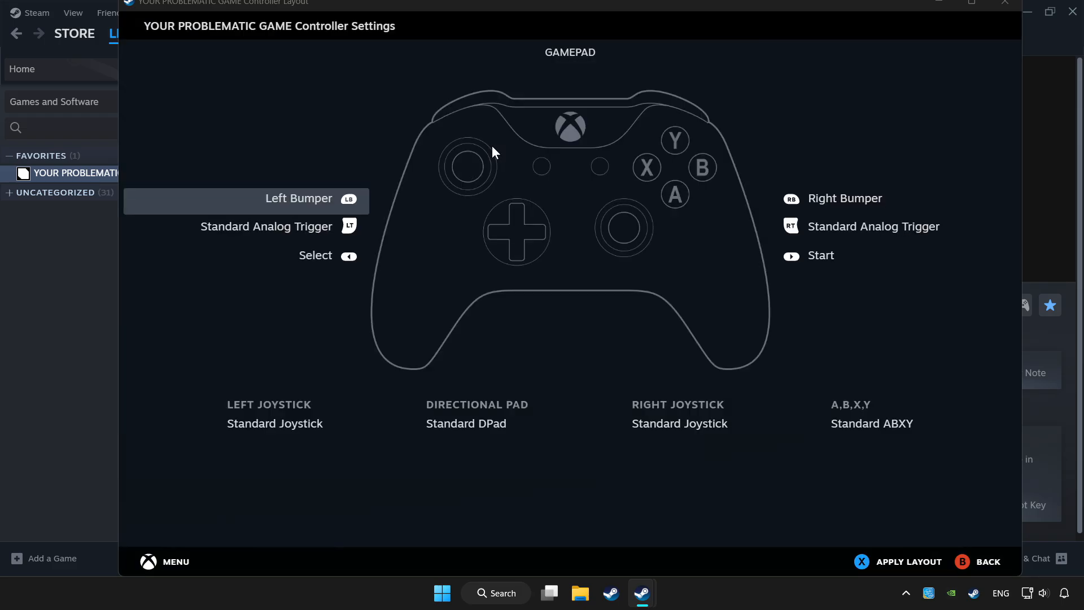
{"action": "mouse_move", "coordinate": [475, 454]}
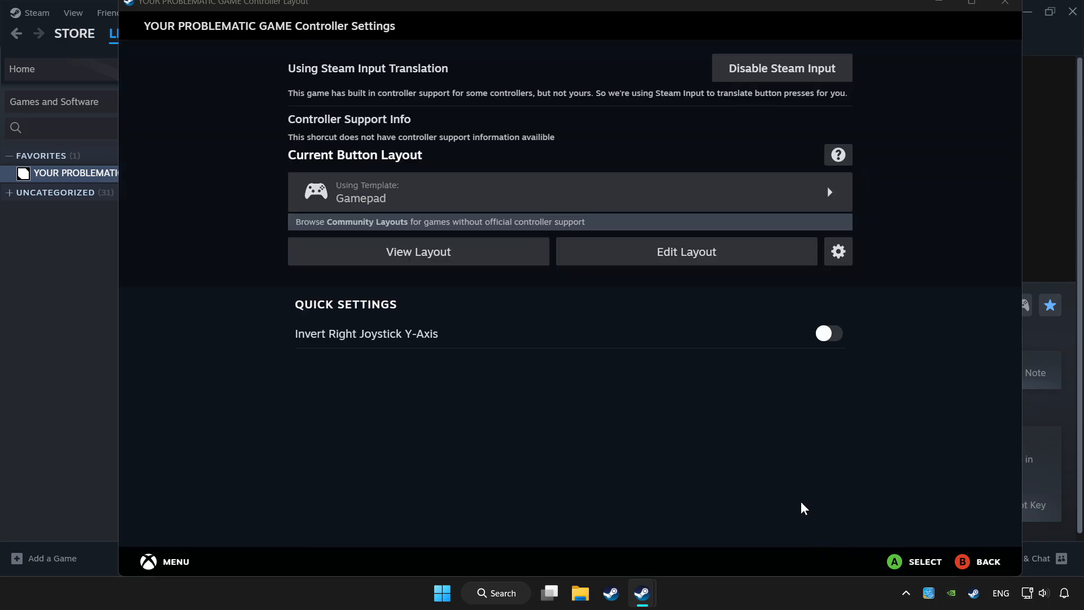
{"action": "mouse_move", "coordinate": [1004, 12]}
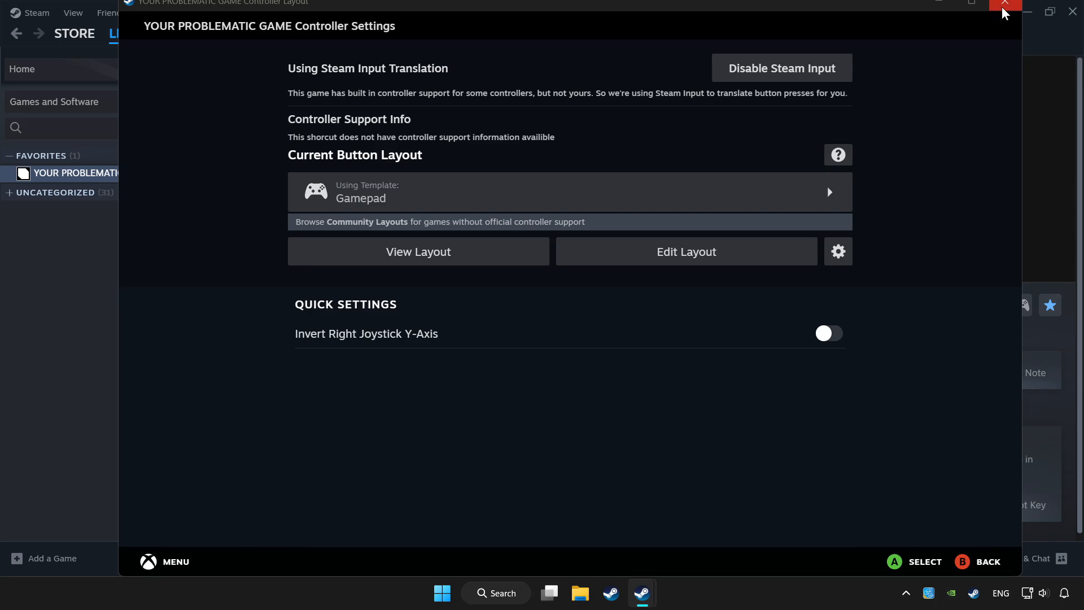
{"action": "mouse_move", "coordinate": [1002, 6]}
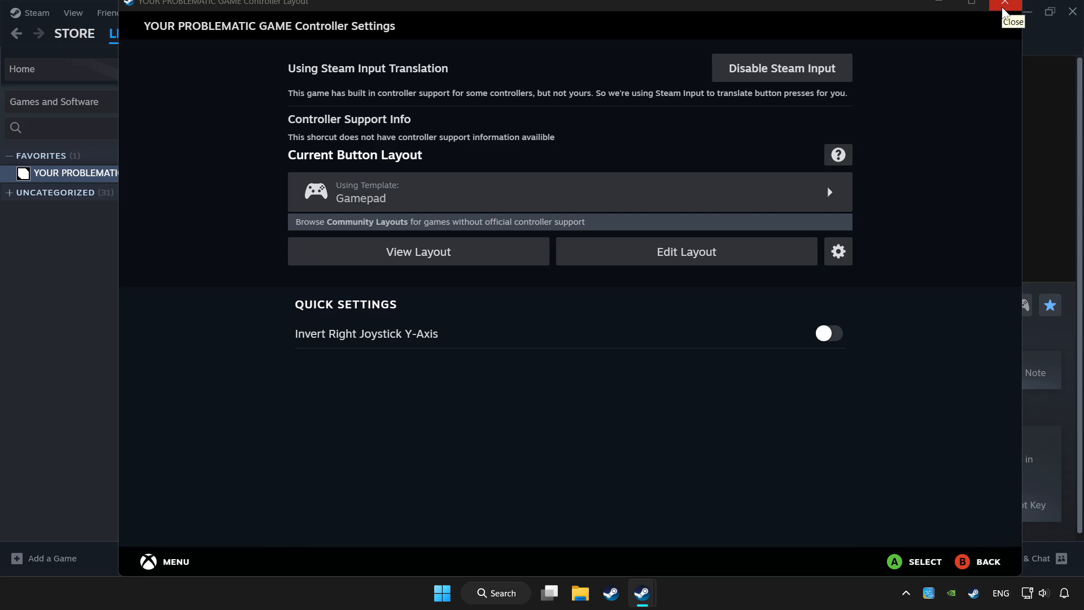
- Close Controller Settings, returning to the game's Library page with Gamepad applied
{"action": "left_click", "coordinate": [1000, 5]}
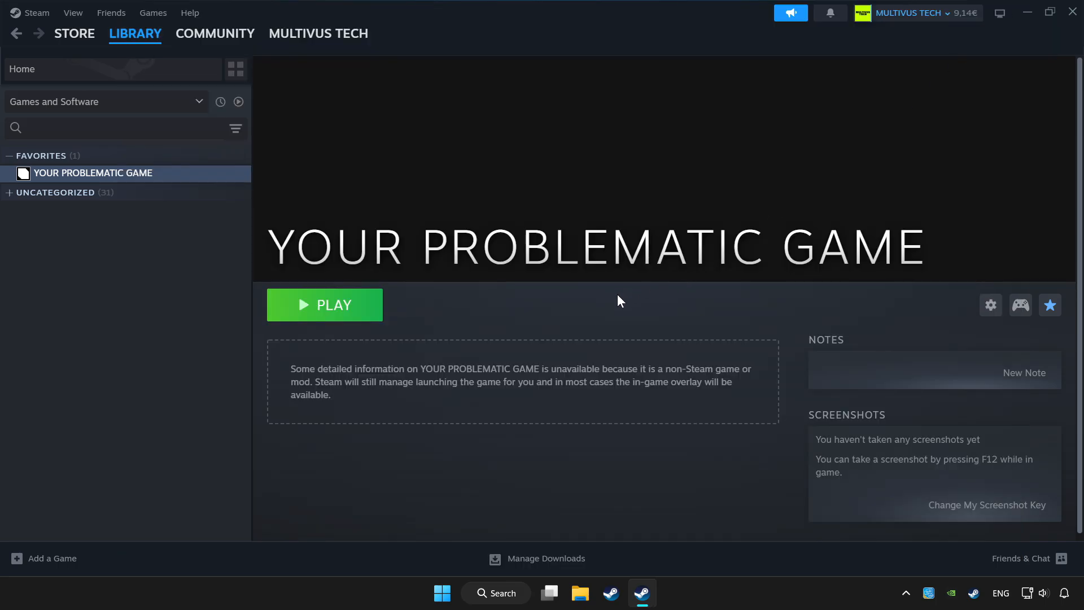
{"action": "mouse_move", "coordinate": [320, 309]}
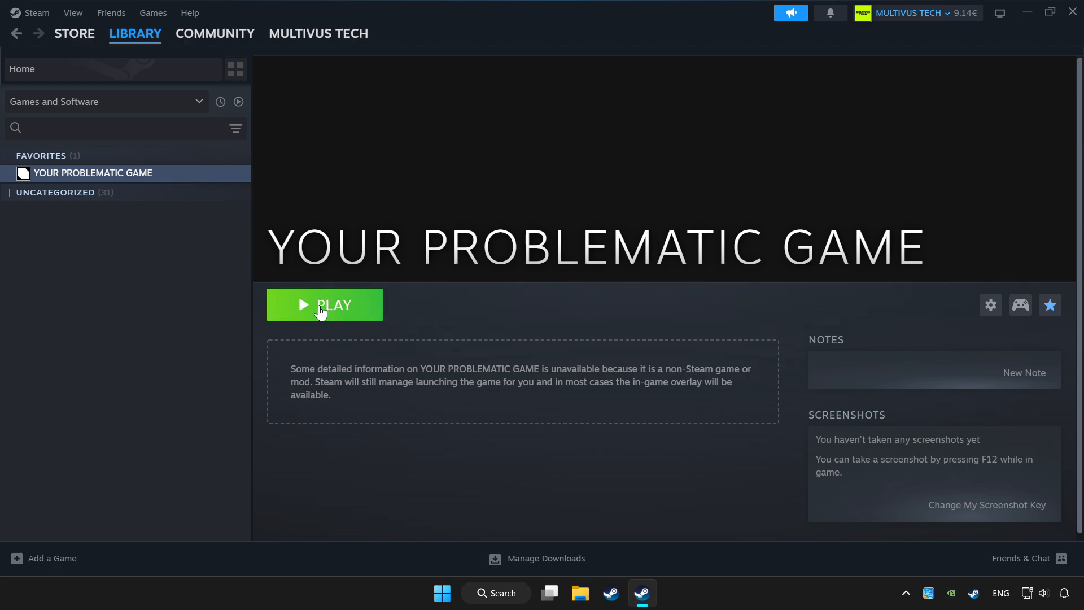